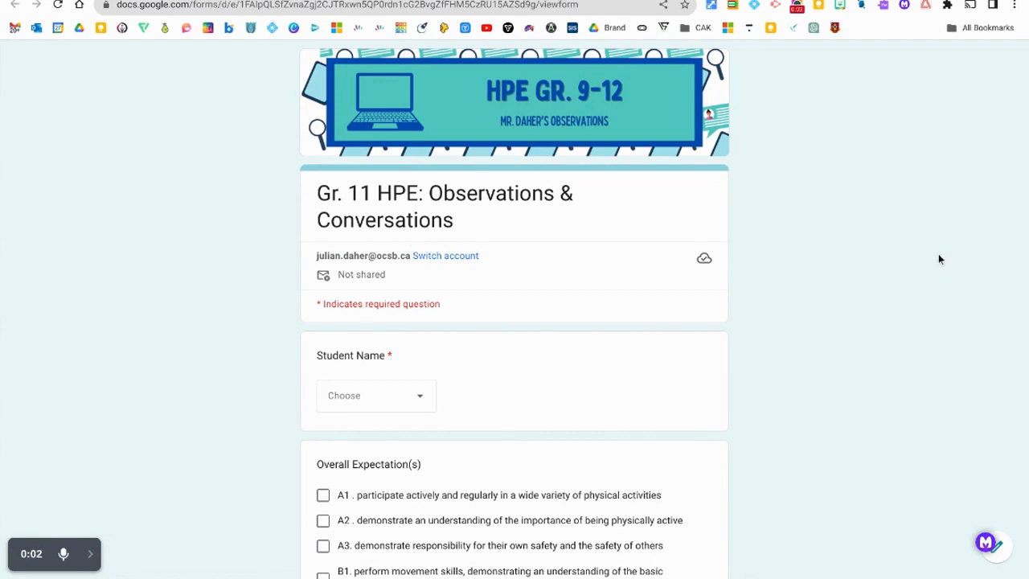
{"action": "mouse_move", "coordinate": [823, 267]}
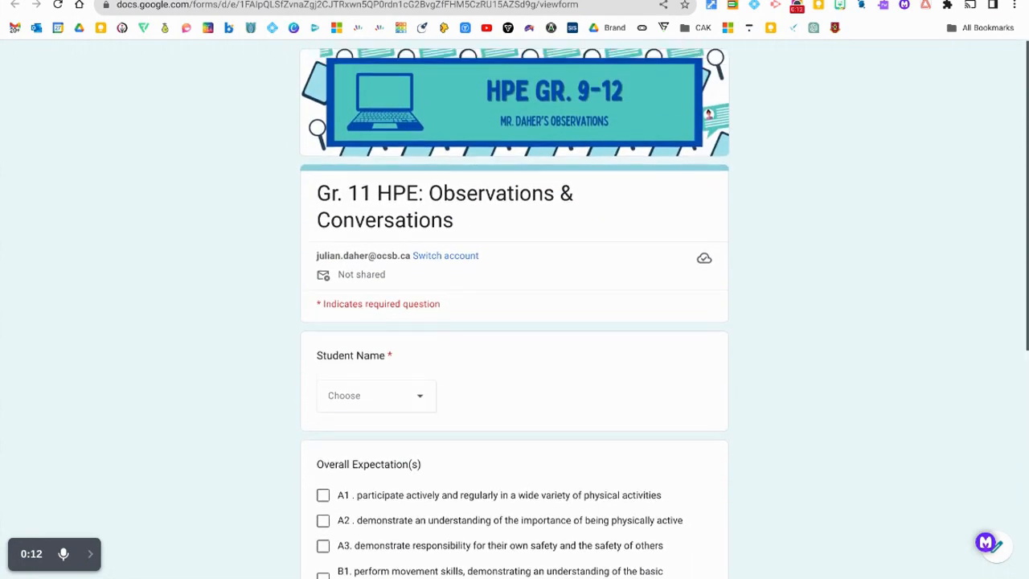
{"action": "scroll", "scroll_direction": "down", "scroll_amount": 3}
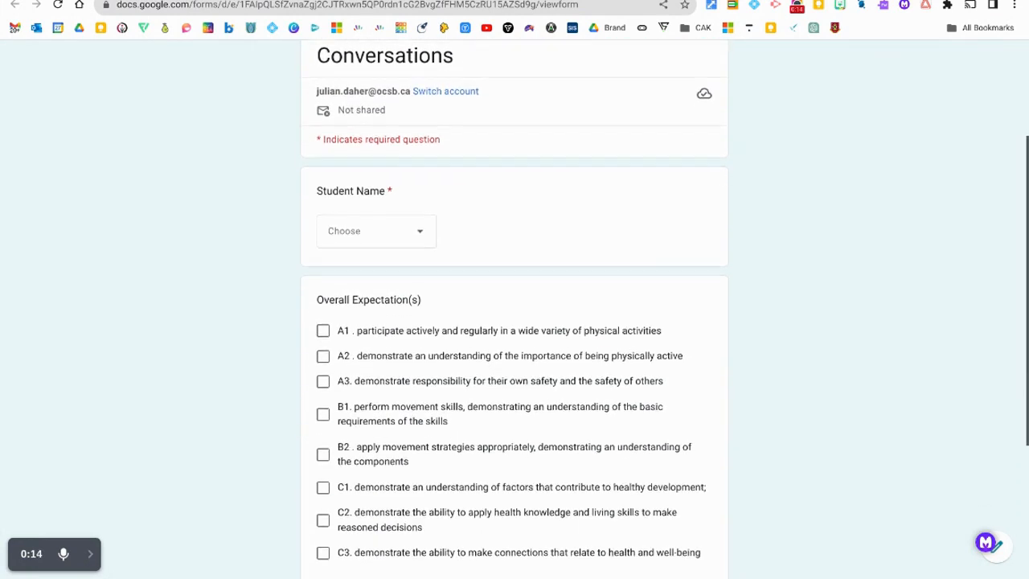
{"action": "scroll", "scroll_direction": "up", "scroll_amount": 3}
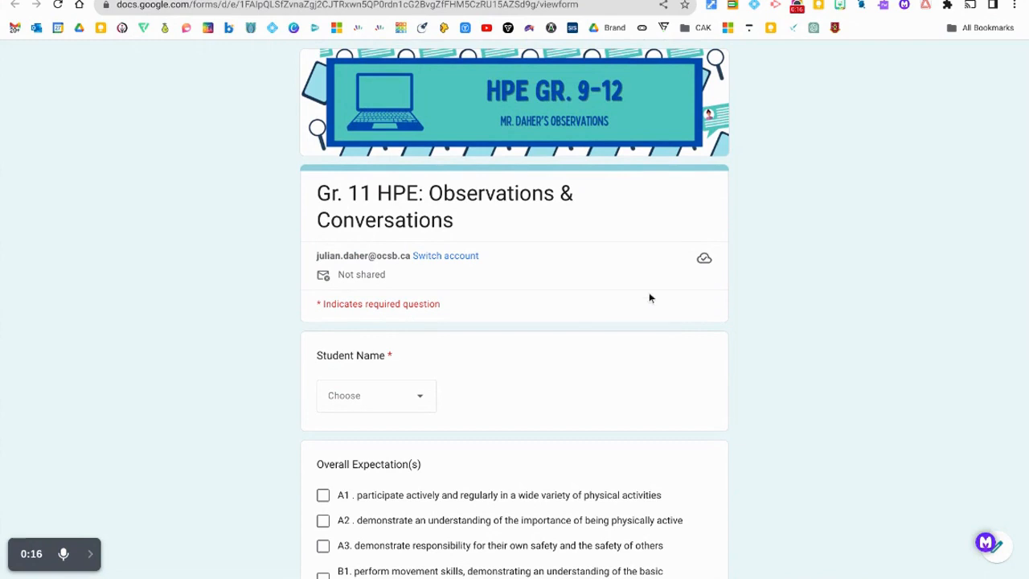
{"action": "left_click", "coordinate": [376, 395]}
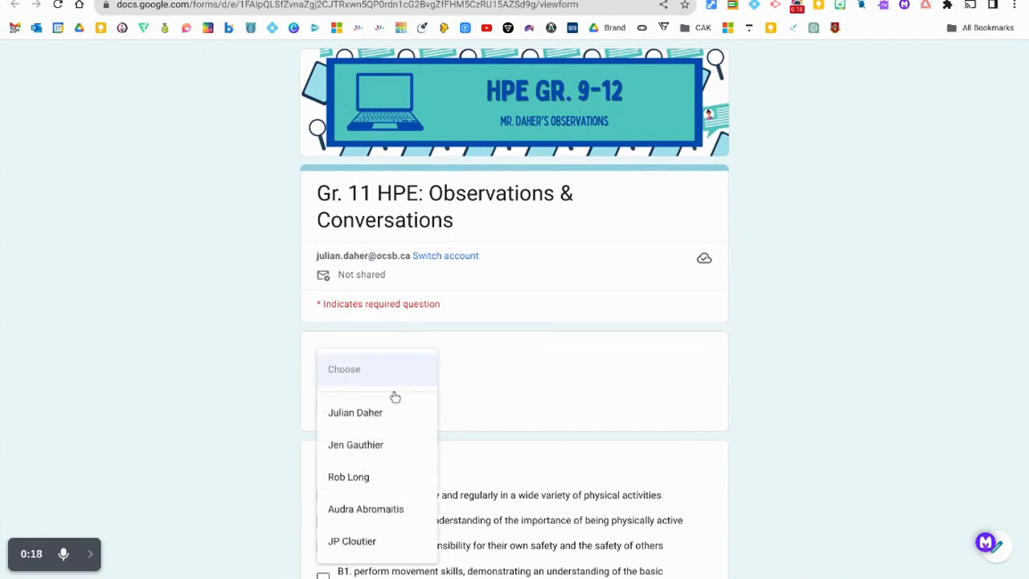
{"action": "left_click", "coordinate": [355, 412]}
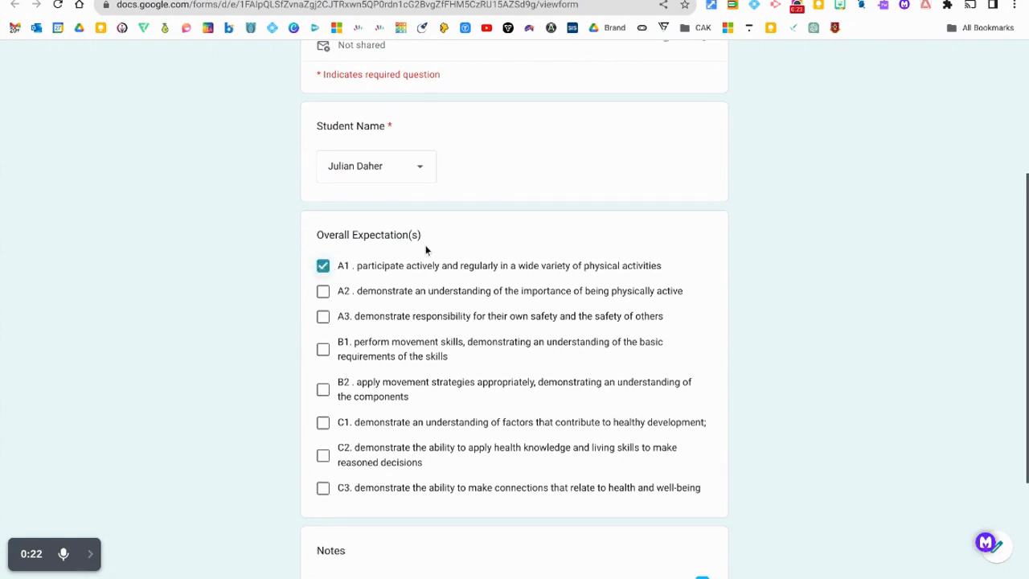
Add the note that Julian identified different safety measures and submit the response
{"action": "scroll", "scroll_direction": "down", "scroll_amount": 3}
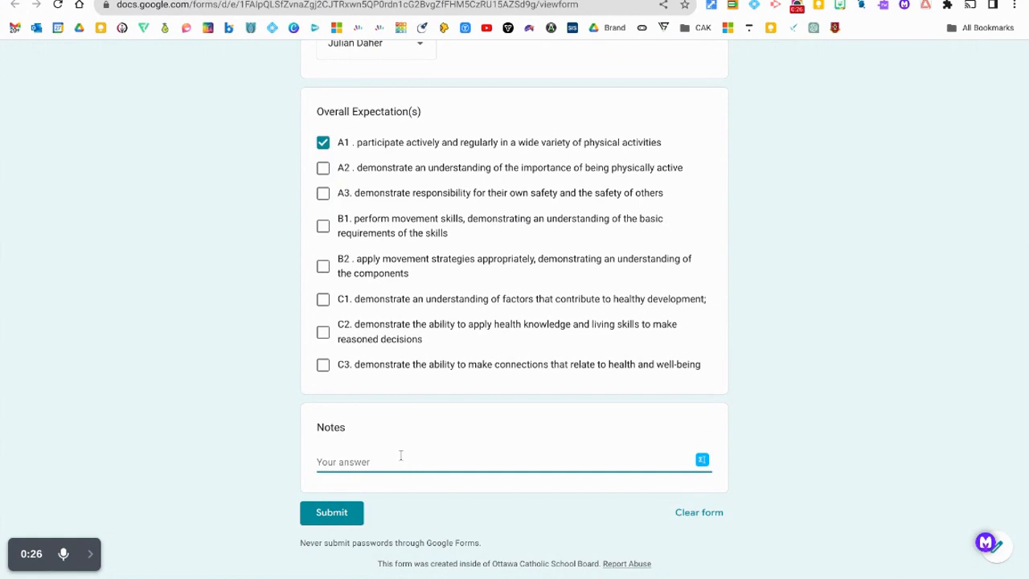
{"action": "type", "text": "Julian did a good job identifying different safety measures when discussing rules of the game."}
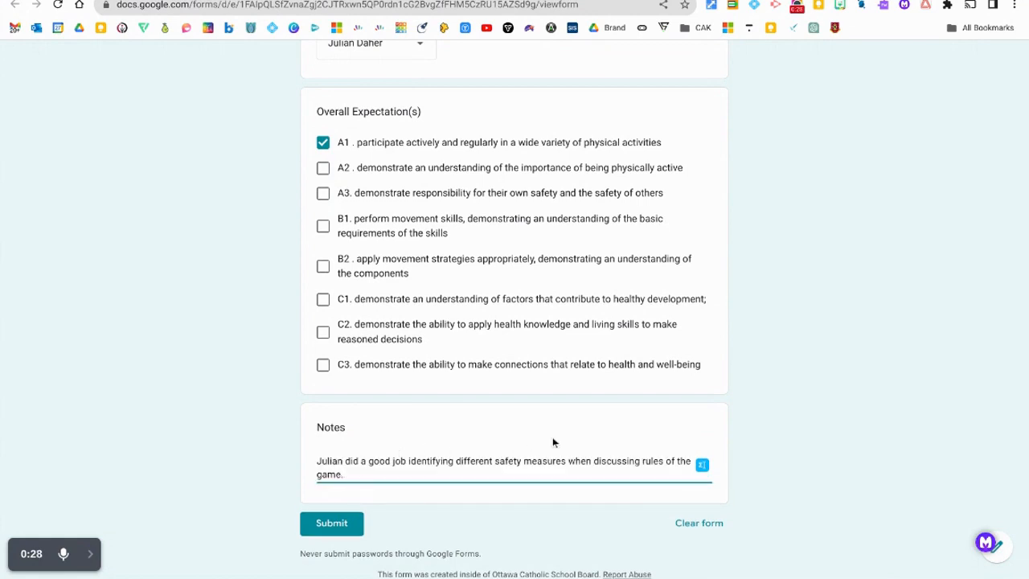
{"action": "mouse_move", "coordinate": [382, 492]}
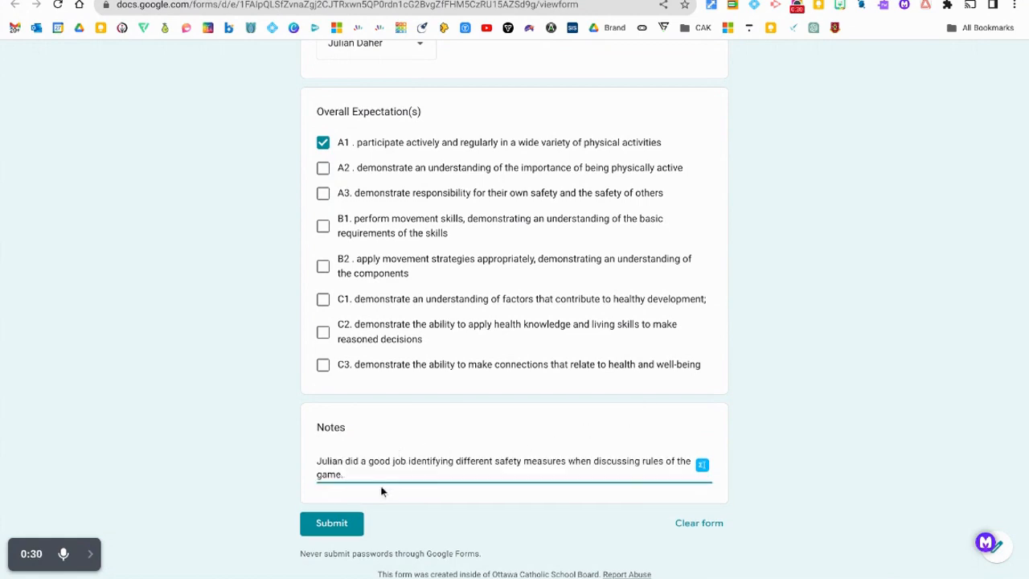
{"action": "scroll", "scroll_direction": "up", "scroll_amount": 3}
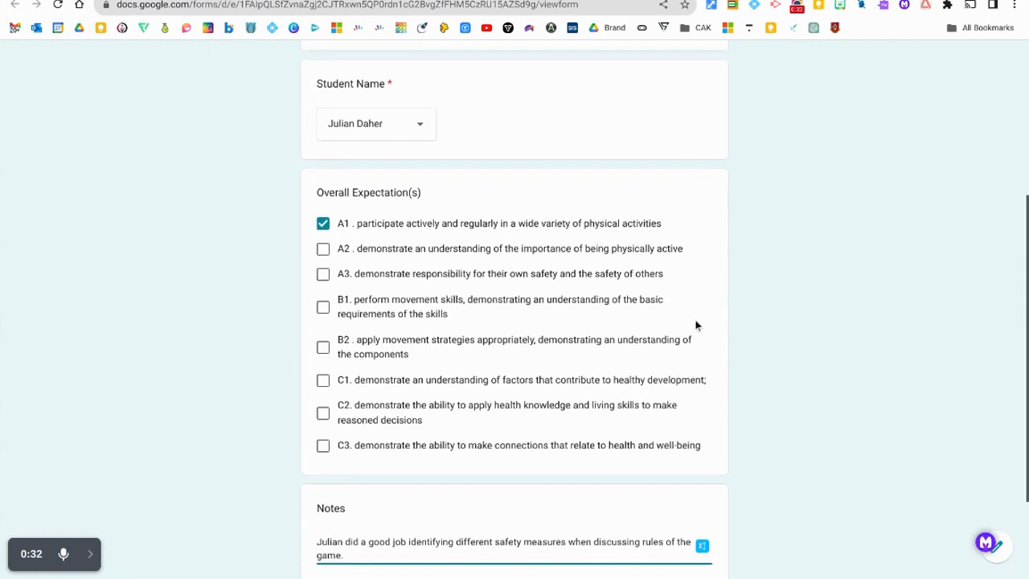
{"action": "scroll", "scroll_direction": "down", "scroll_amount": 3}
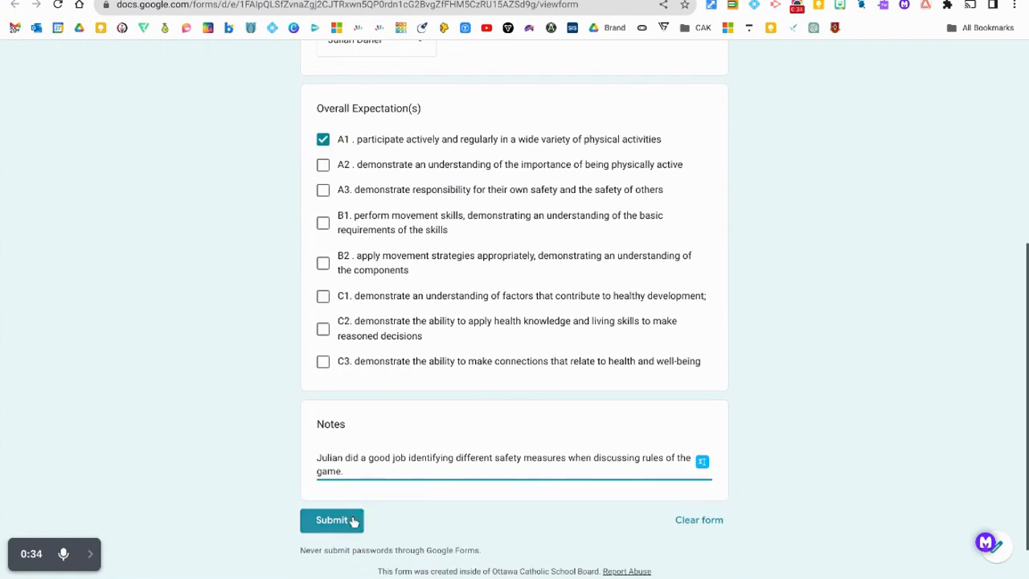
{"action": "left_click", "coordinate": [331, 521]}
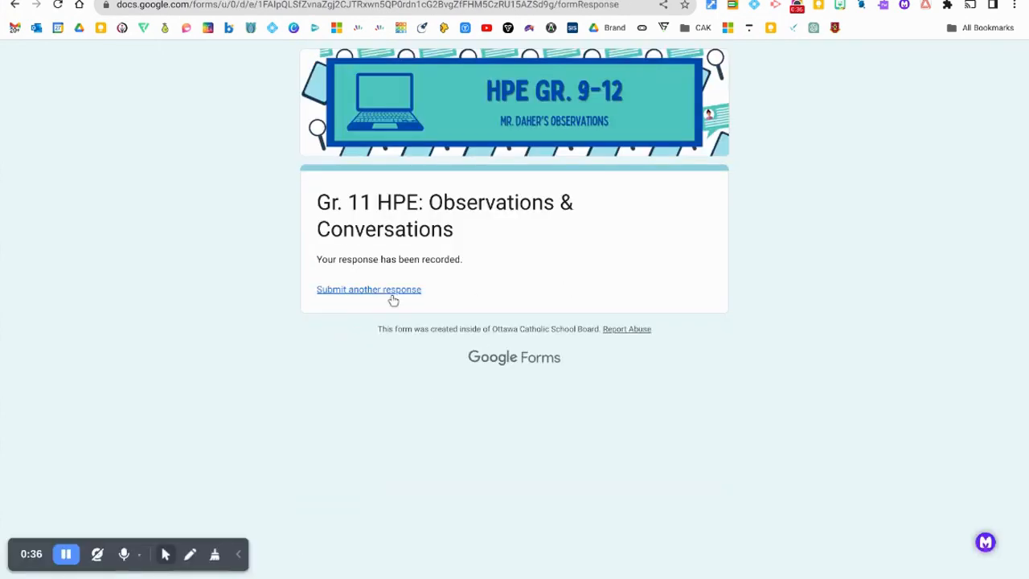
{"action": "left_click", "coordinate": [368, 289]}
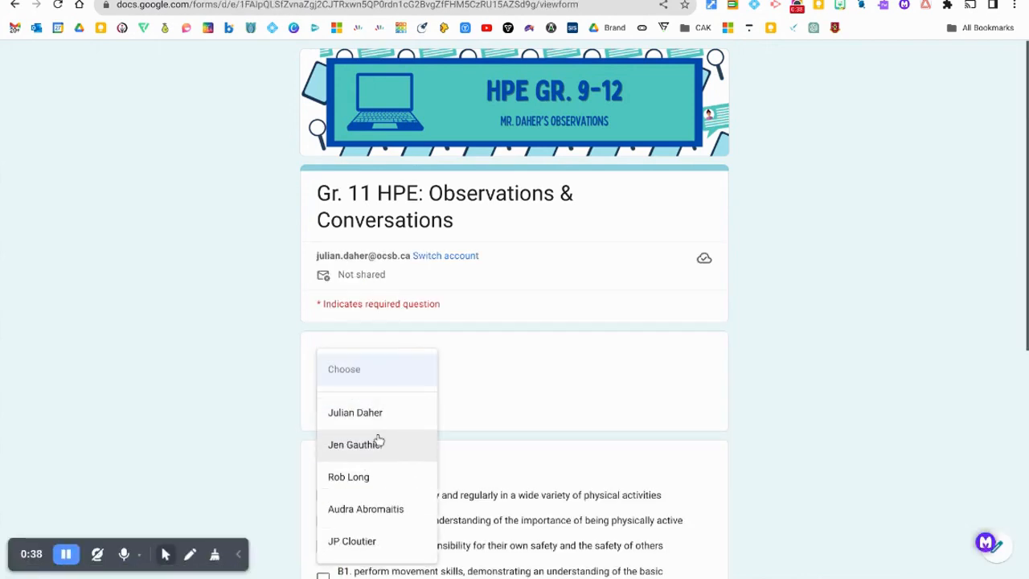
{"action": "left_click", "coordinate": [355, 443]}
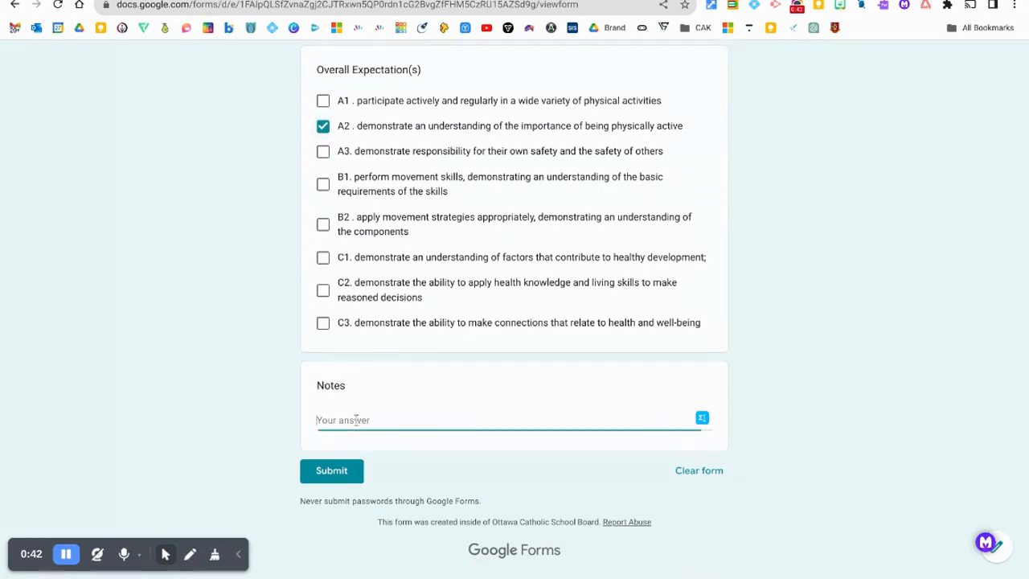
{"action": "type", "text": "Juli did a good job identifying different safety measures when discussing rules of the game."}
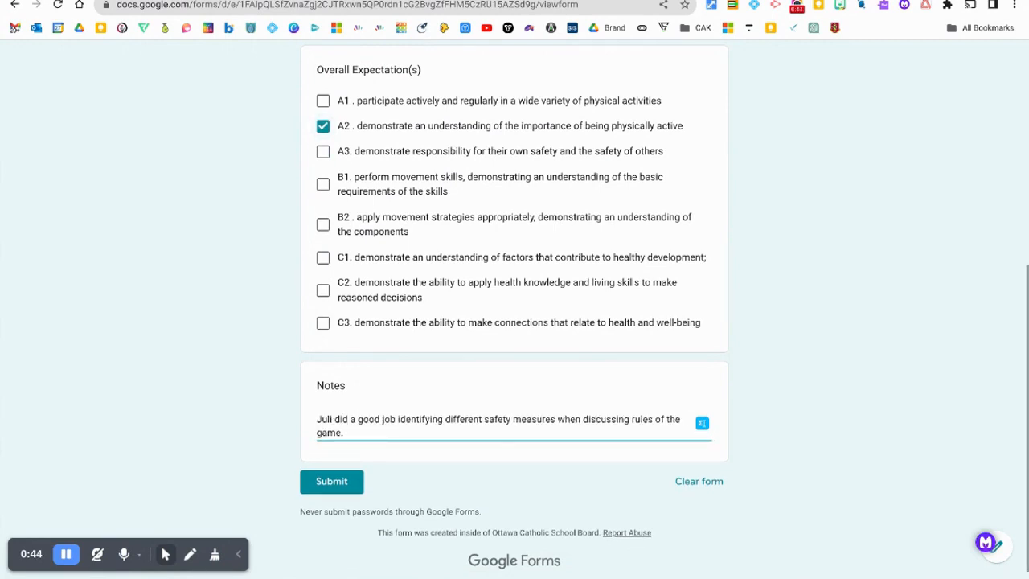
{"action": "type", "text": "Jen"}
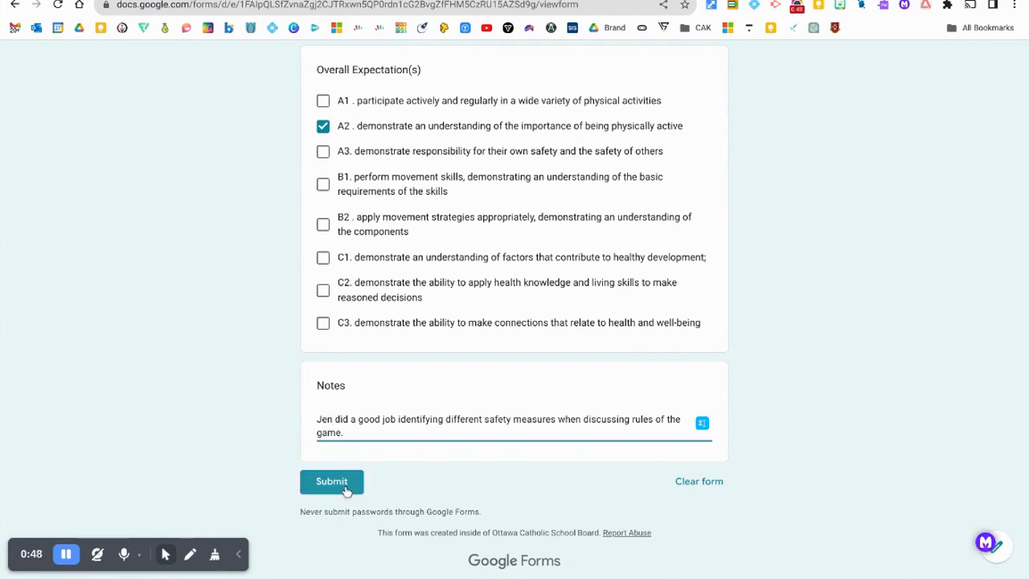
{"action": "left_click", "coordinate": [331, 480]}
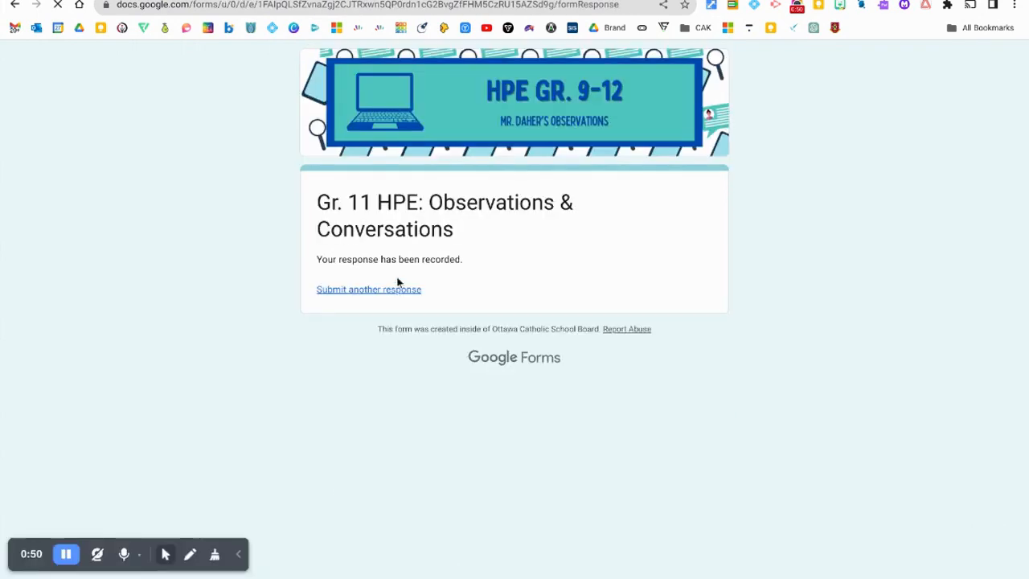
{"action": "left_click", "coordinate": [368, 289]}
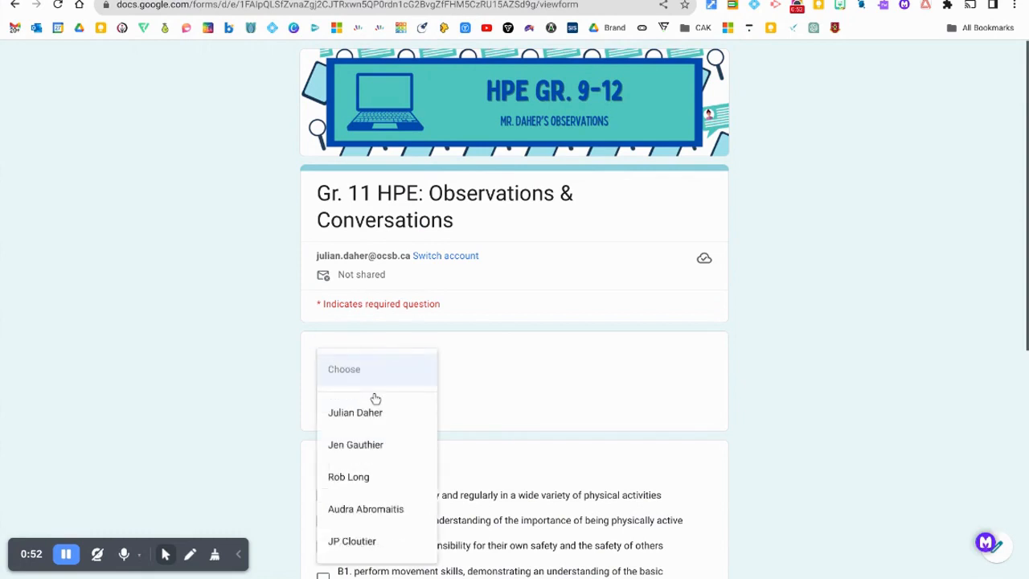
{"action": "left_click", "coordinate": [347, 476]}
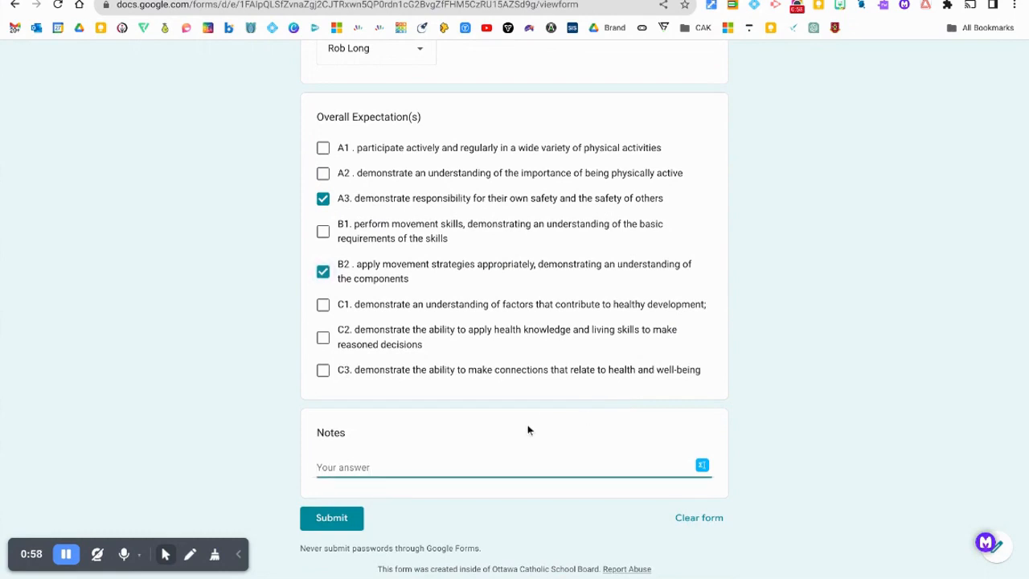
{"action": "type", "text": "Julian did a good job identifying different safety measures when discussing rules of the game."}
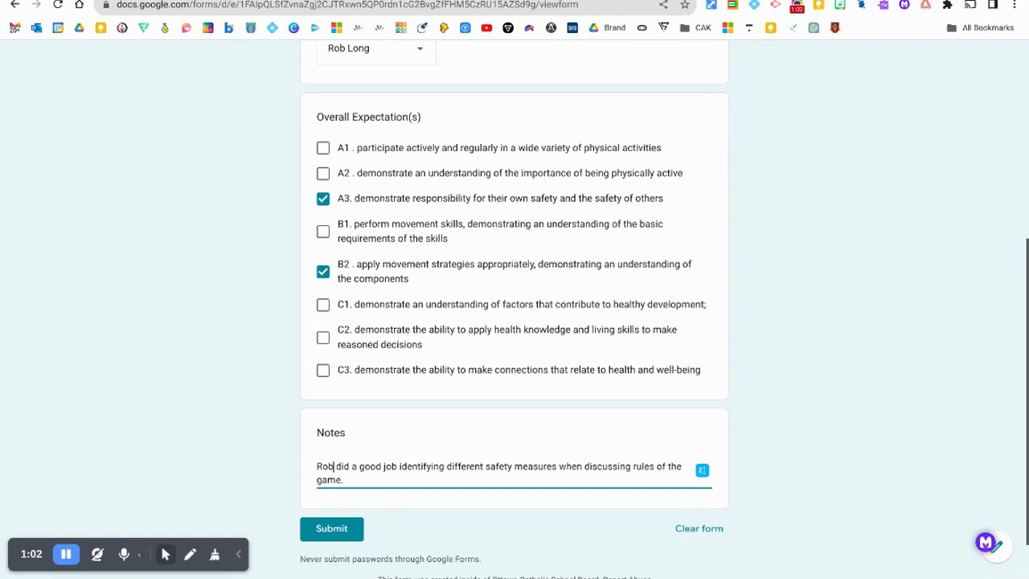
{"action": "left_click", "coordinate": [331, 528]}
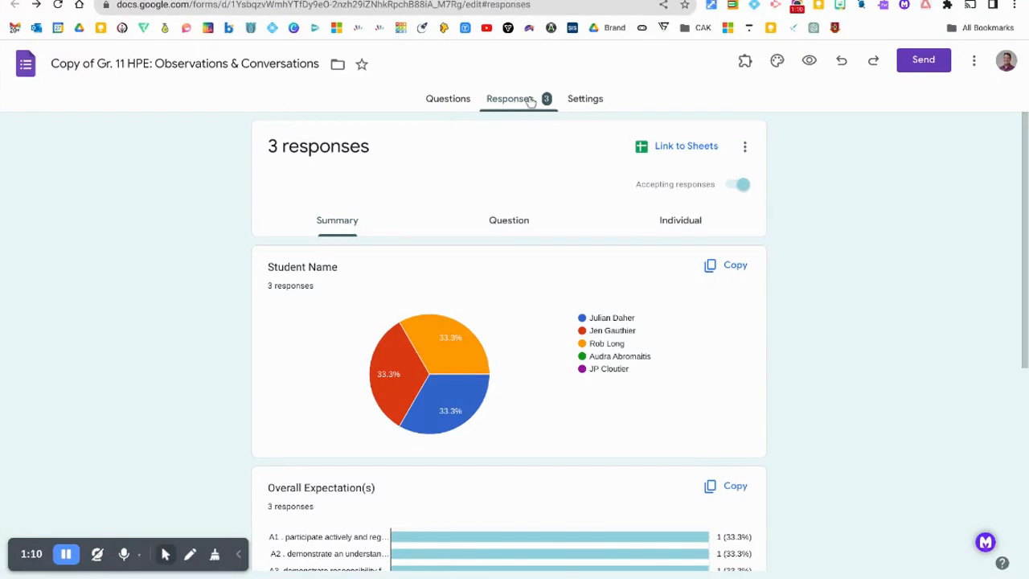
{"action": "mouse_move", "coordinate": [485, 241]}
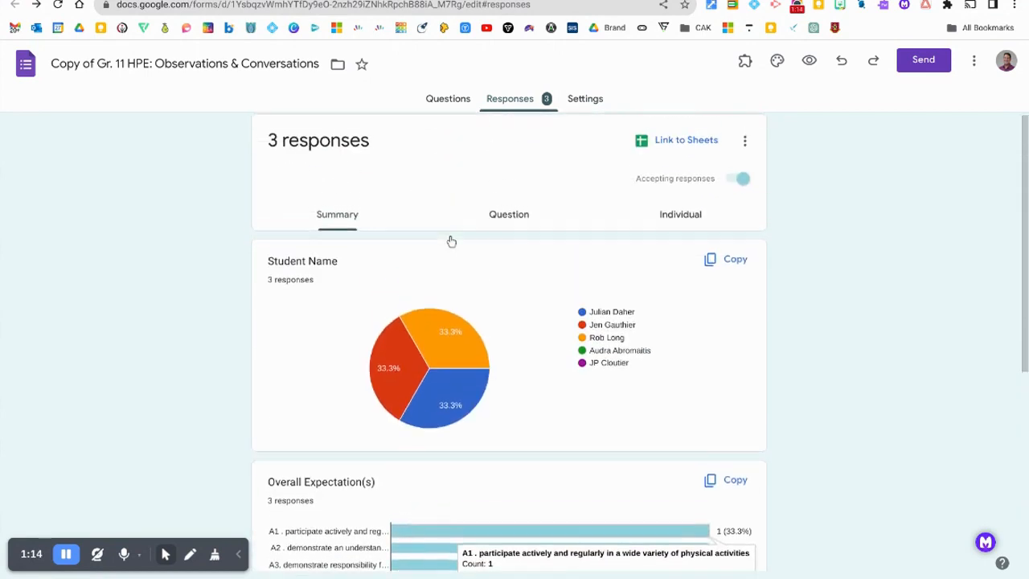
Link the form's responses to a new Sheets spreadsheet and view the three observations there
{"action": "scroll", "scroll_direction": "down", "scroll_amount": 3}
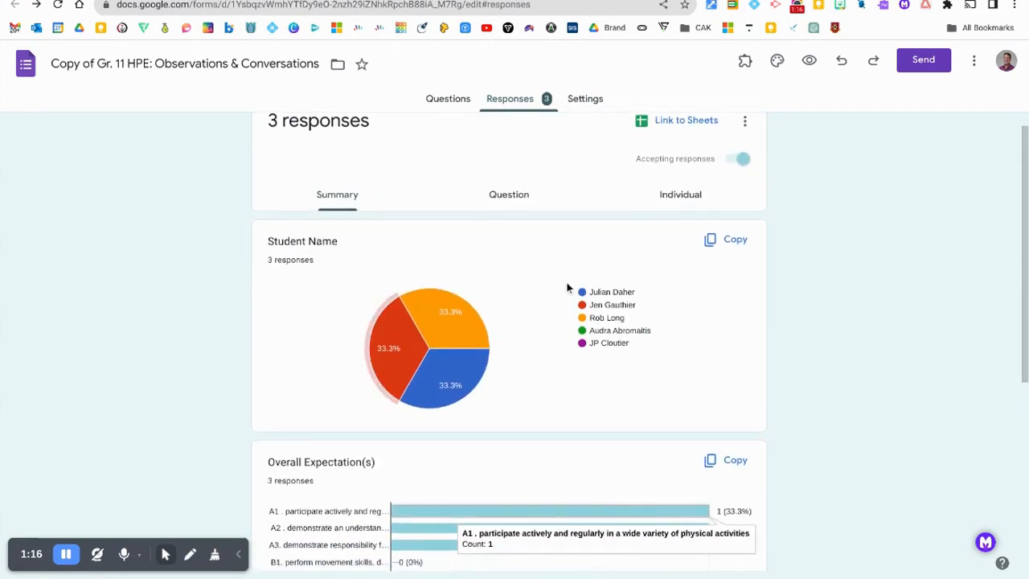
{"action": "scroll", "scroll_direction": "up", "scroll_amount": 3}
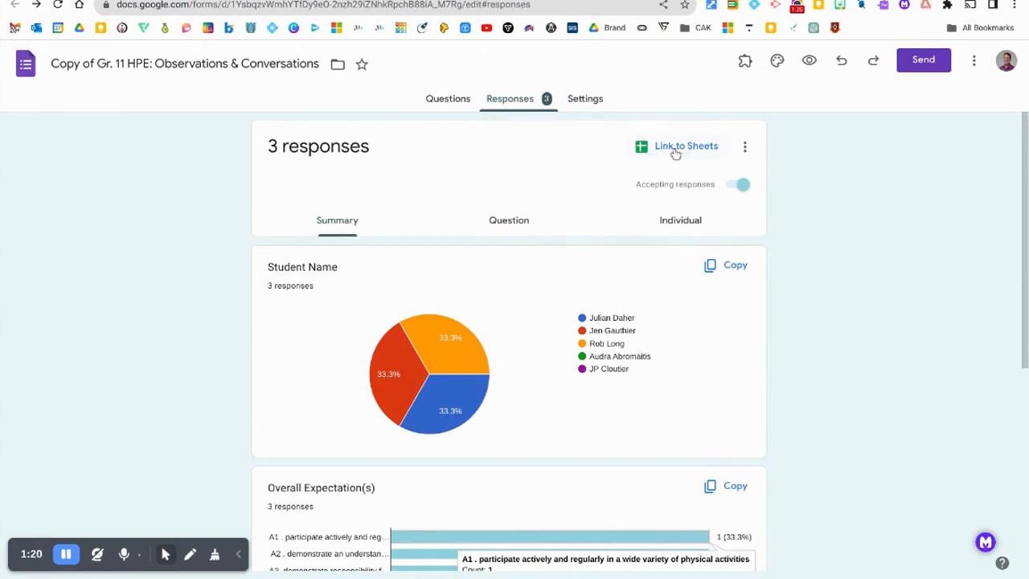
{"action": "left_click", "coordinate": [678, 145]}
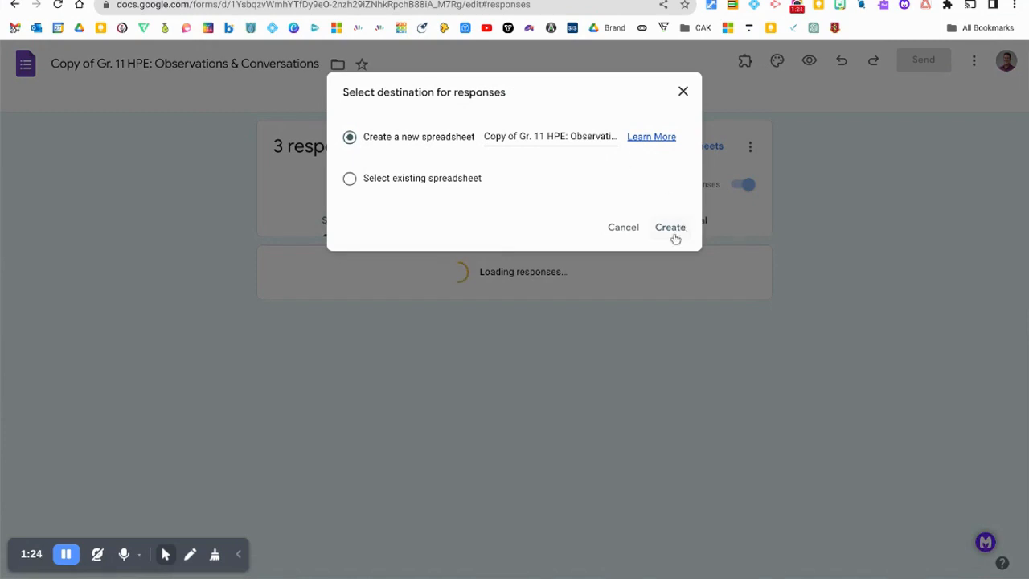
{"action": "left_click", "coordinate": [668, 226]}
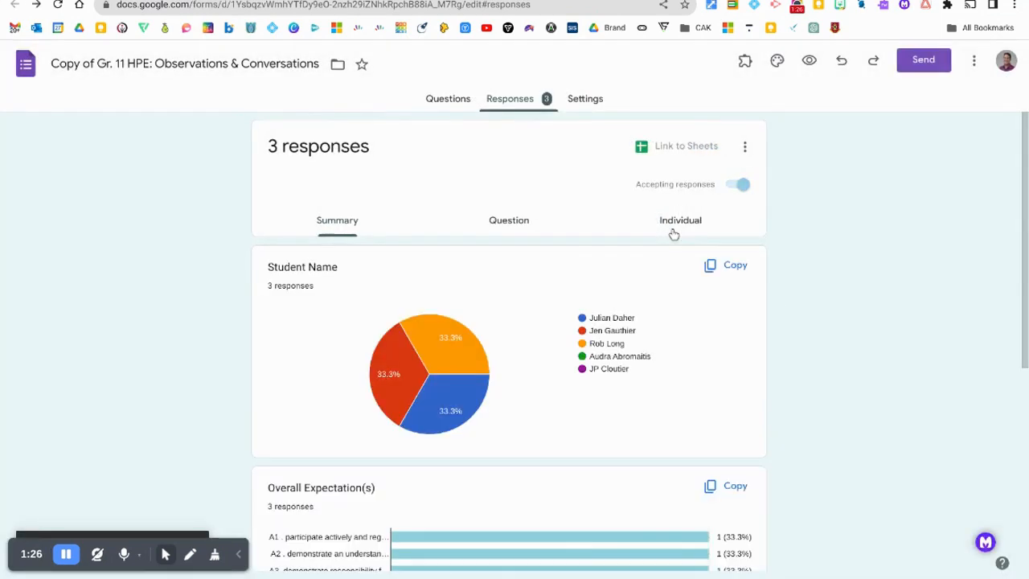
{"action": "left_click", "coordinate": [678, 144]}
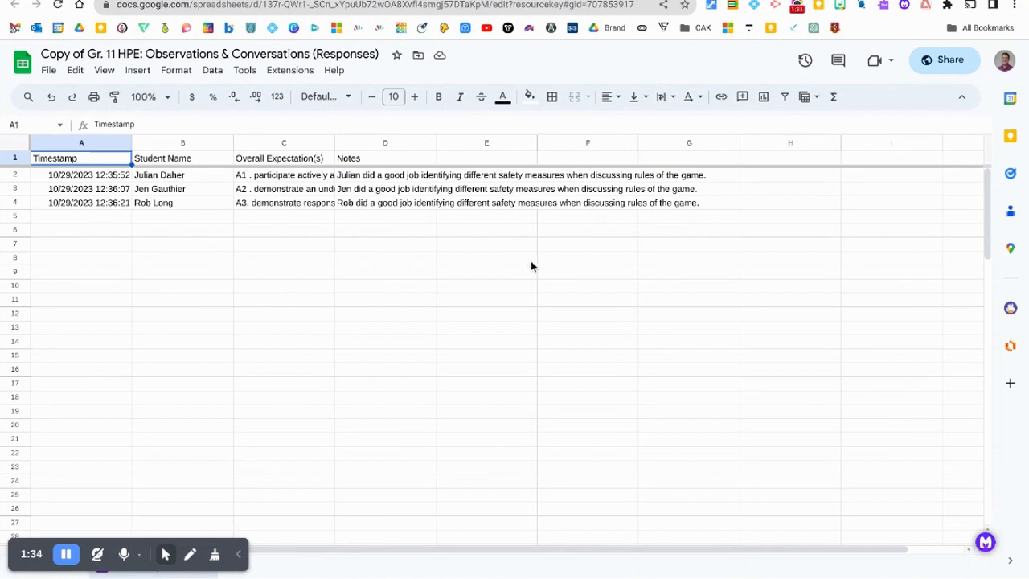
{"action": "mouse_move", "coordinate": [546, 292]}
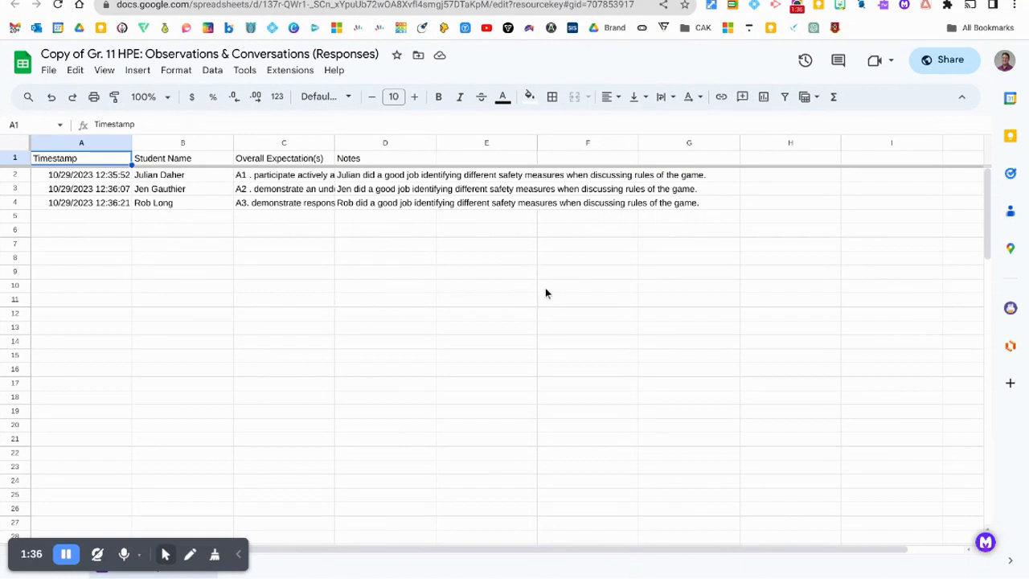
{"action": "mouse_move", "coordinate": [265, 428]}
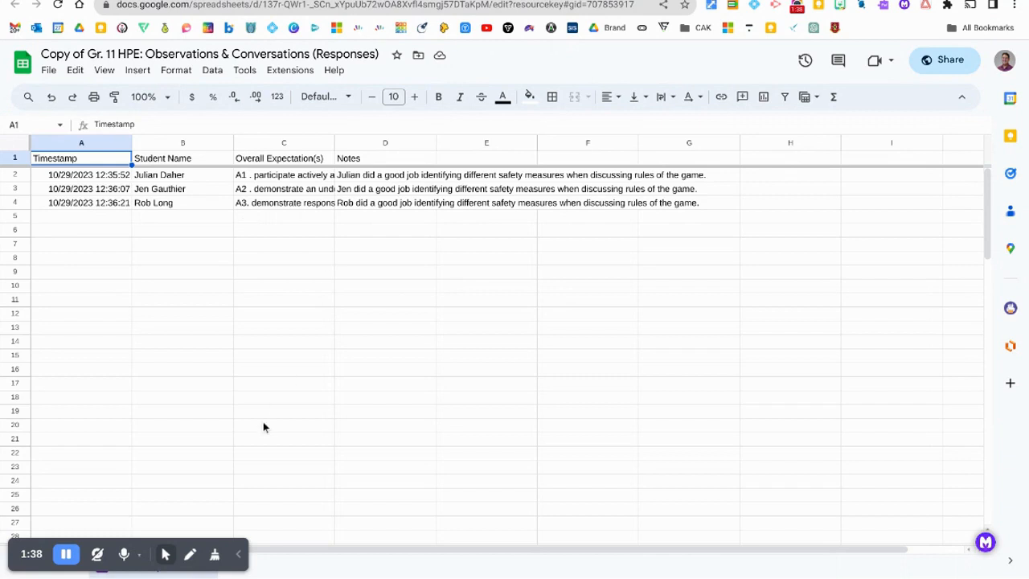
{"action": "mouse_move", "coordinate": [441, 422]}
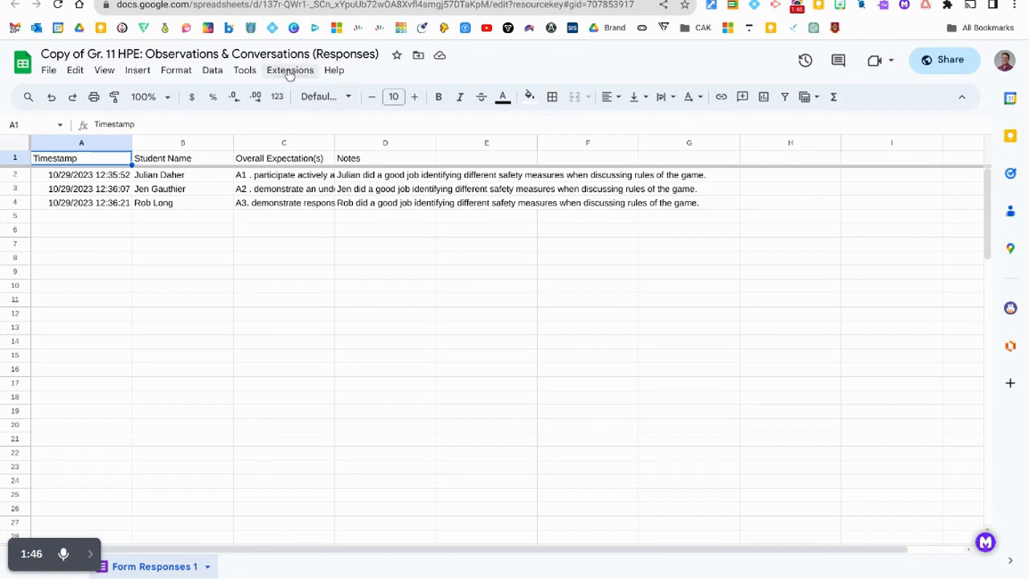
Search the add-on marketplace for 'rowCall' and bring up its listing
{"action": "left_click", "coordinate": [289, 71]}
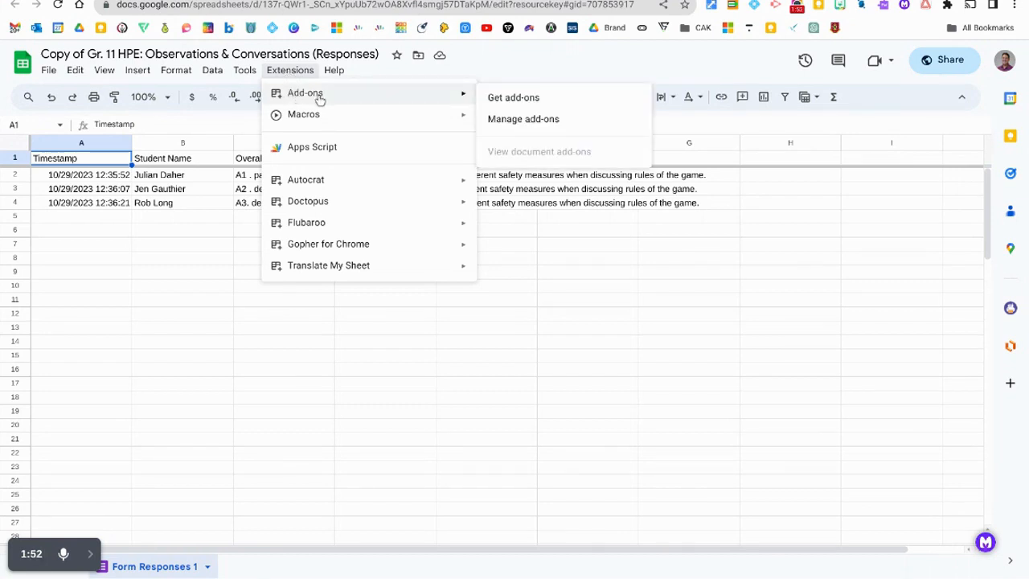
{"action": "mouse_move", "coordinate": [312, 193]}
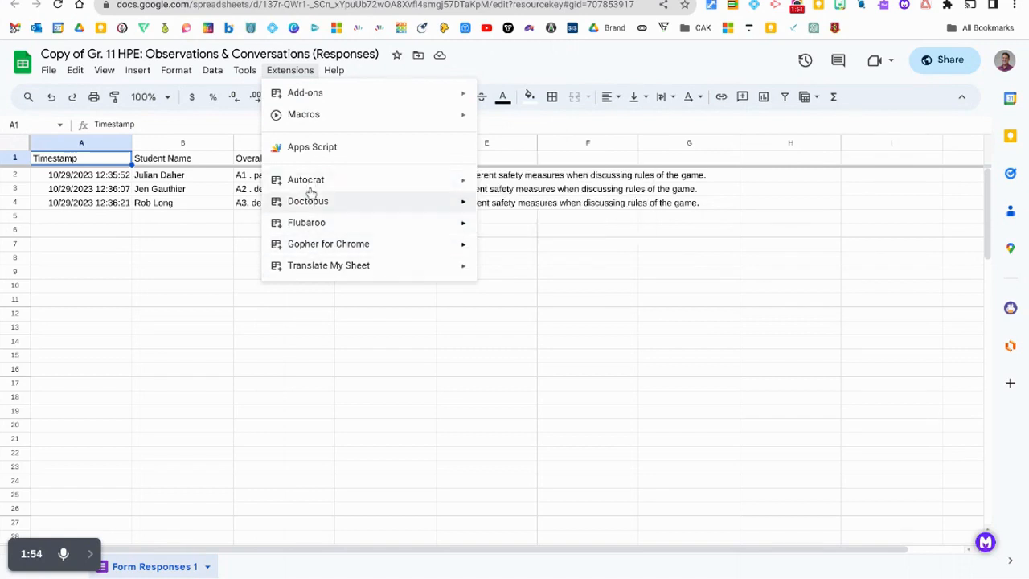
{"action": "mouse_move", "coordinate": [316, 200]}
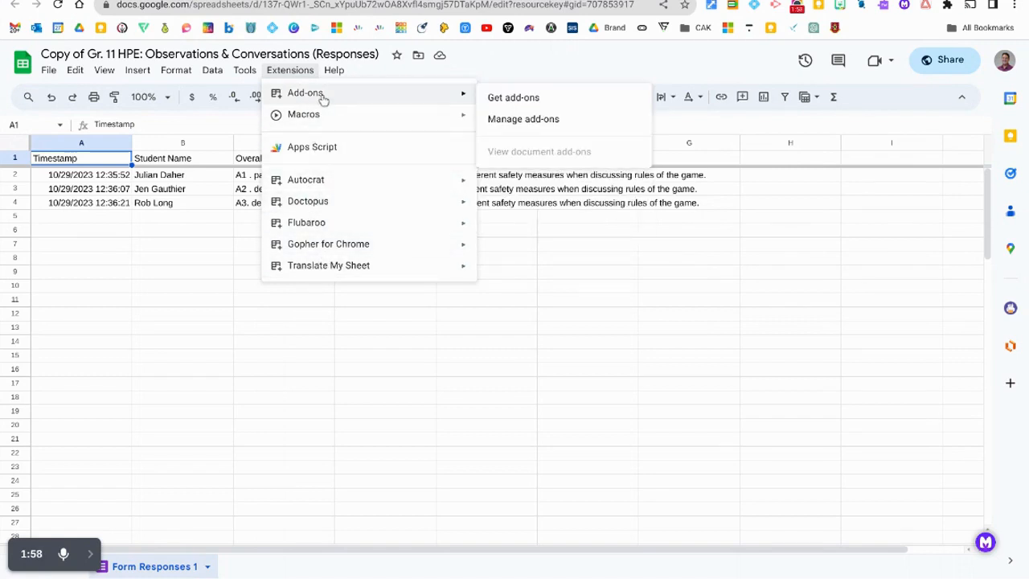
{"action": "left_click", "coordinate": [513, 98]}
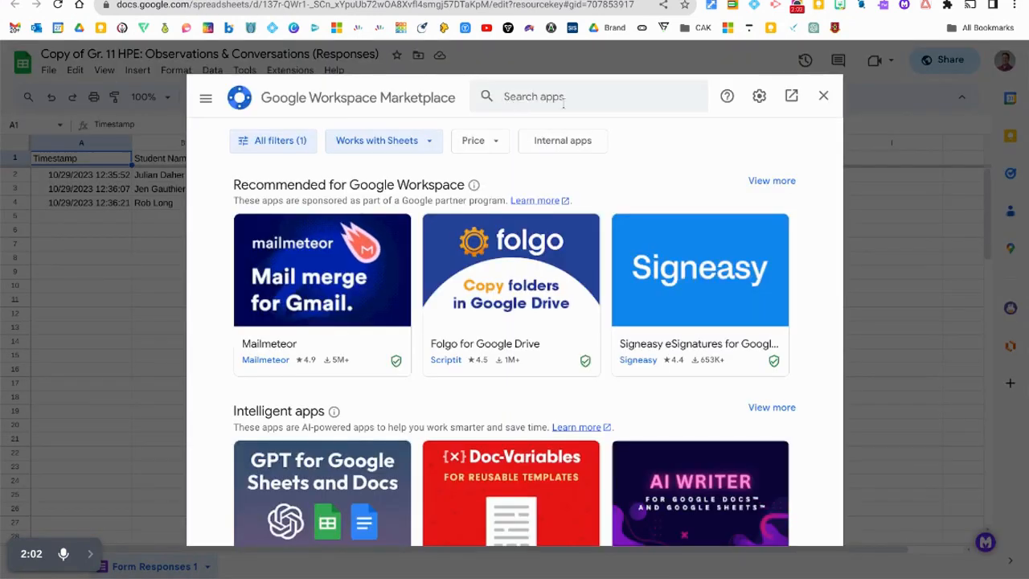
{"action": "type", "text": "row"}
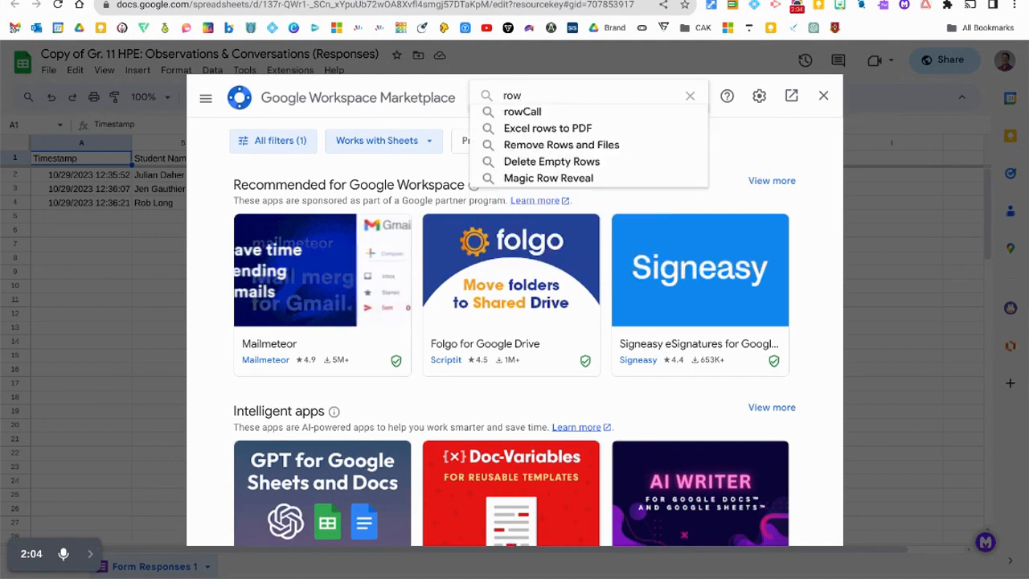
{"action": "type", "text": "d"}
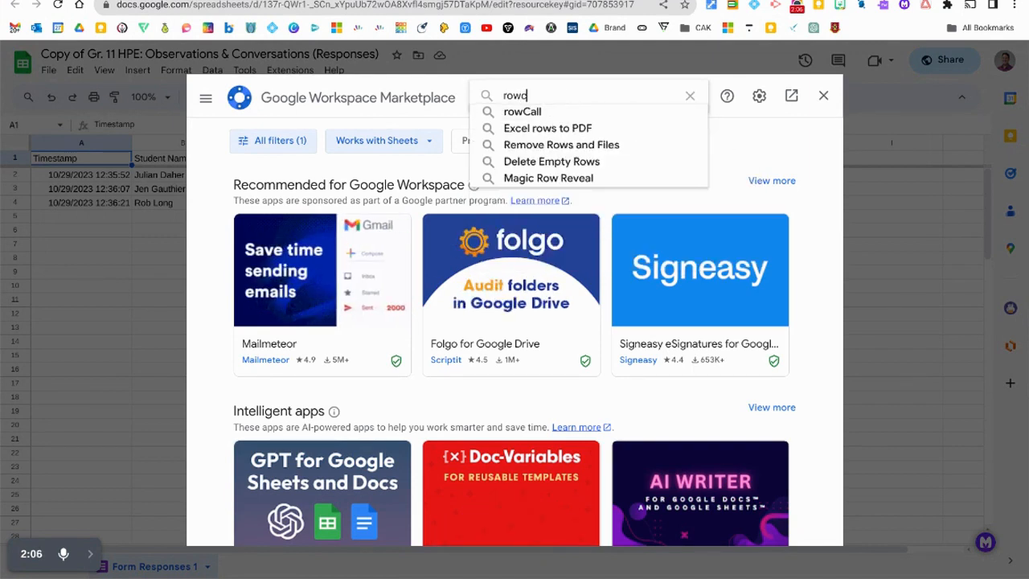
{"action": "left_click", "coordinate": [522, 113]}
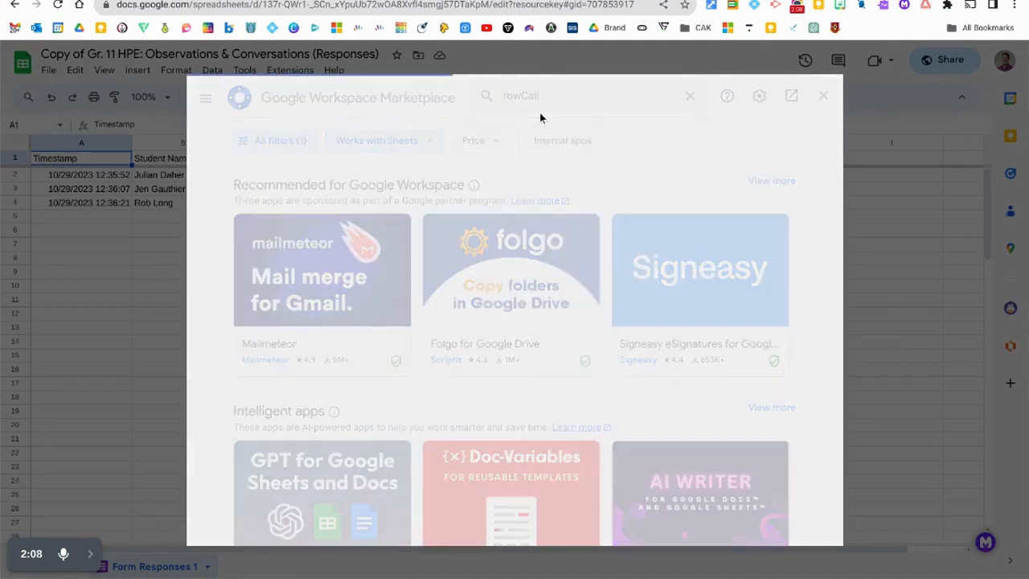
{"action": "key", "text": "Return"}
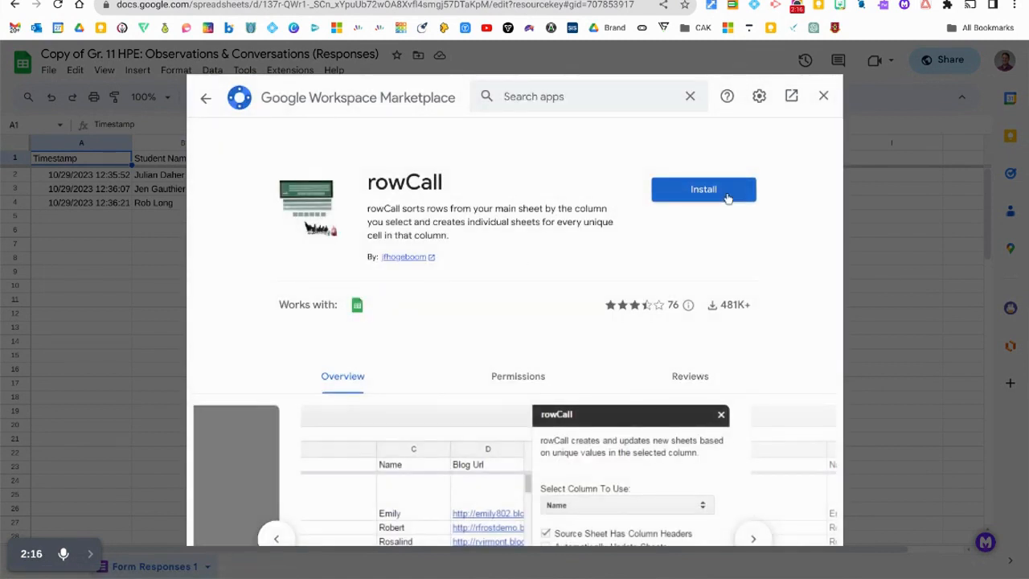
Install rowCall, grant it access to the account, and return to the responses spreadsheet
{"action": "left_click", "coordinate": [702, 189]}
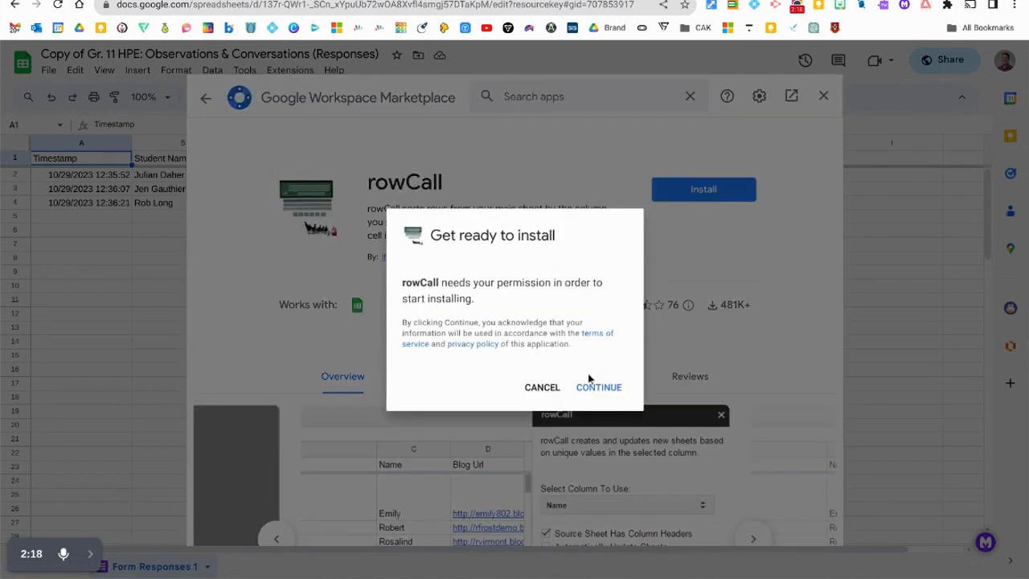
{"action": "left_click", "coordinate": [598, 386]}
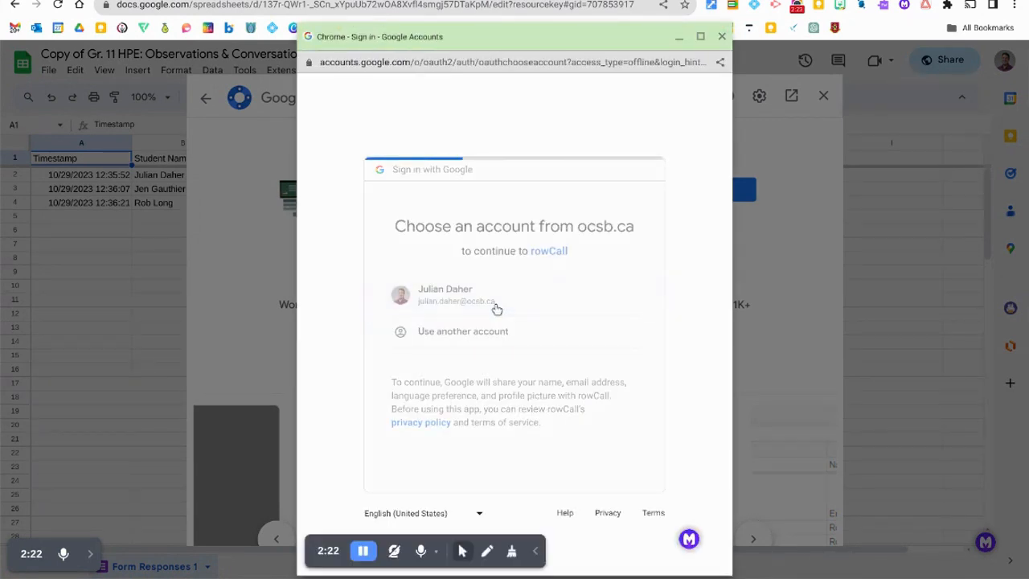
{"action": "left_click", "coordinate": [456, 296]}
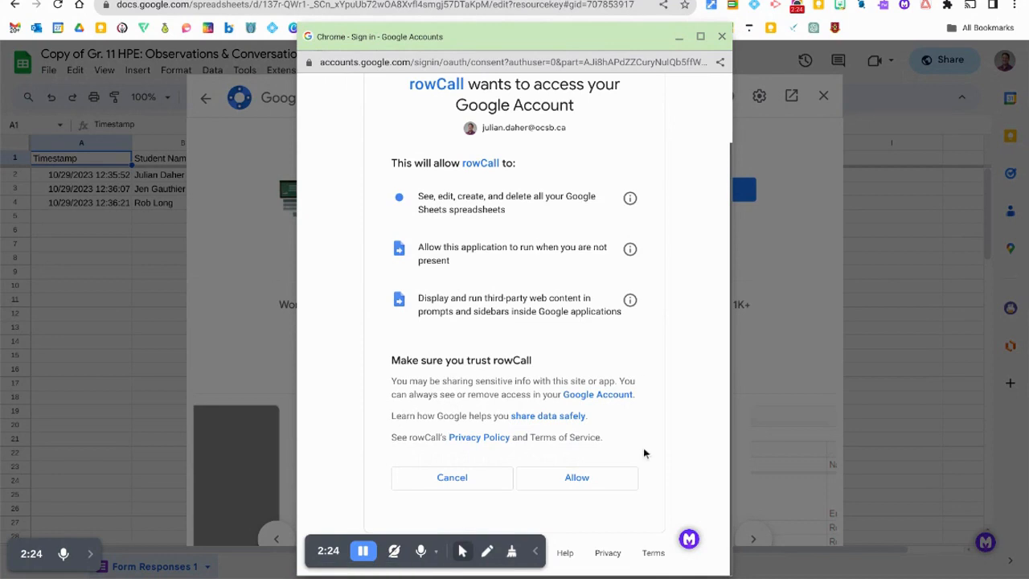
{"action": "left_click", "coordinate": [575, 475]}
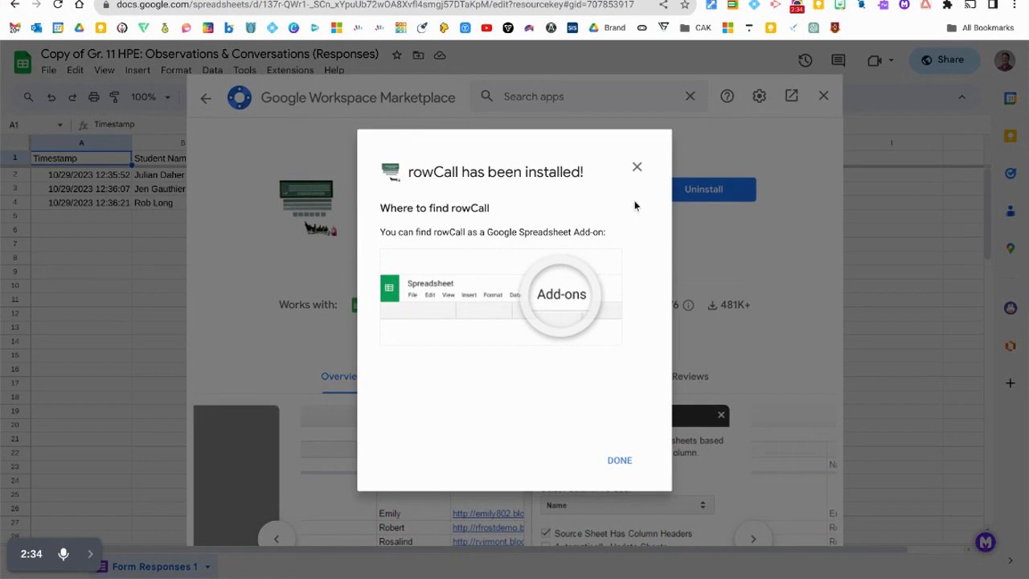
{"action": "left_click", "coordinate": [619, 459]}
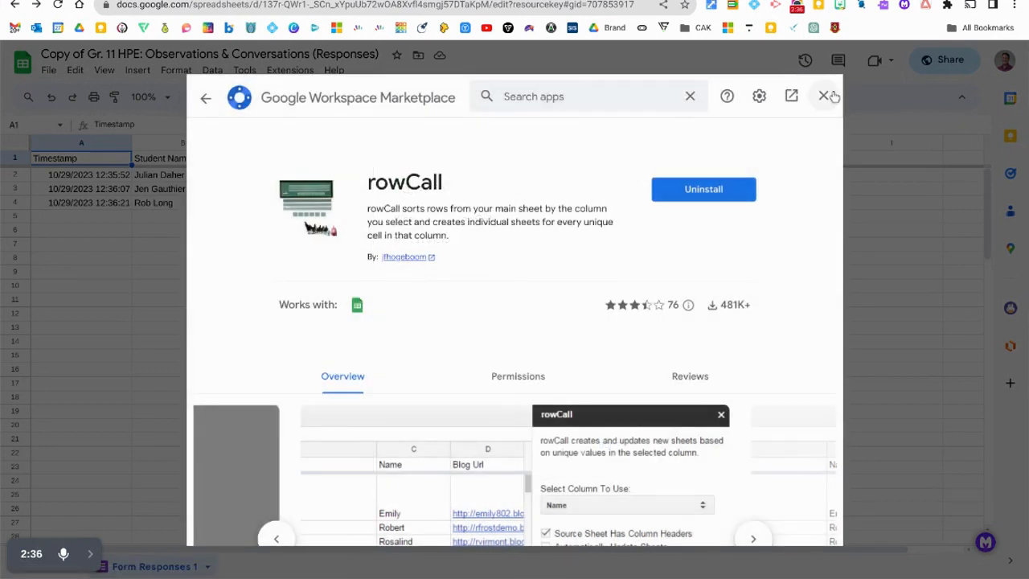
{"action": "left_click", "coordinate": [823, 97]}
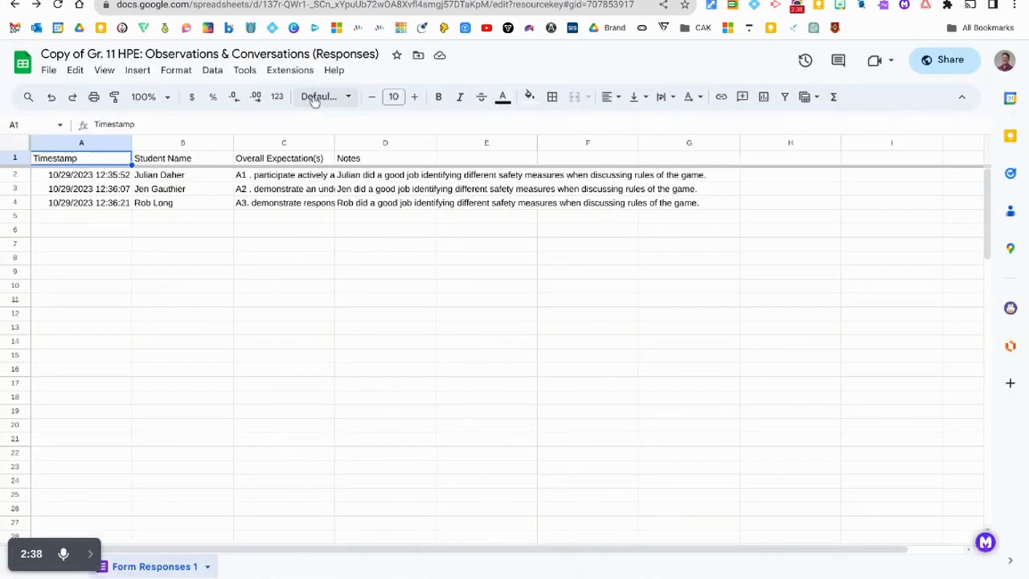
Start rowCall from the Extensions menu so its sidebar appears
{"action": "left_click", "coordinate": [289, 71]}
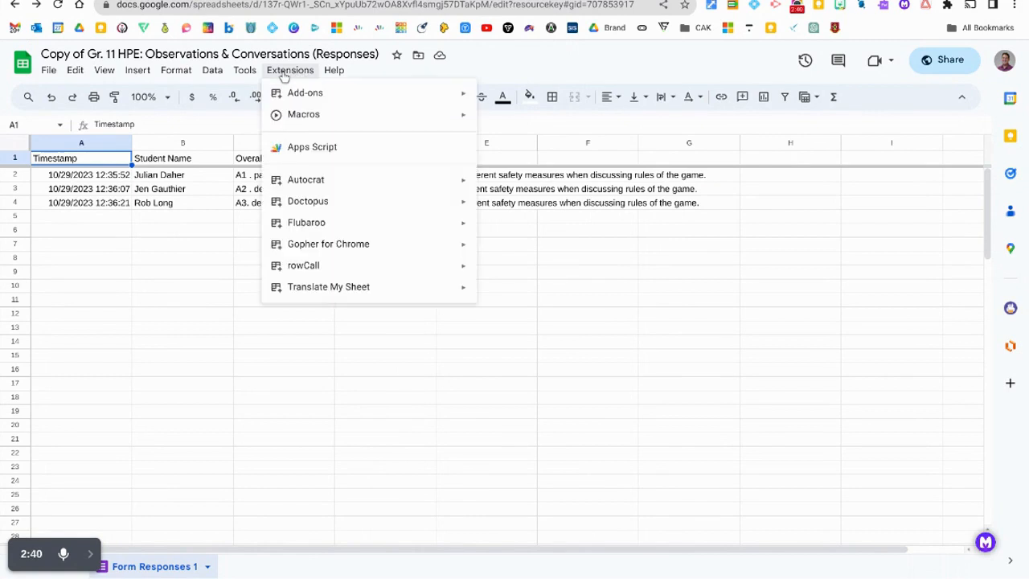
{"action": "mouse_move", "coordinate": [302, 265]}
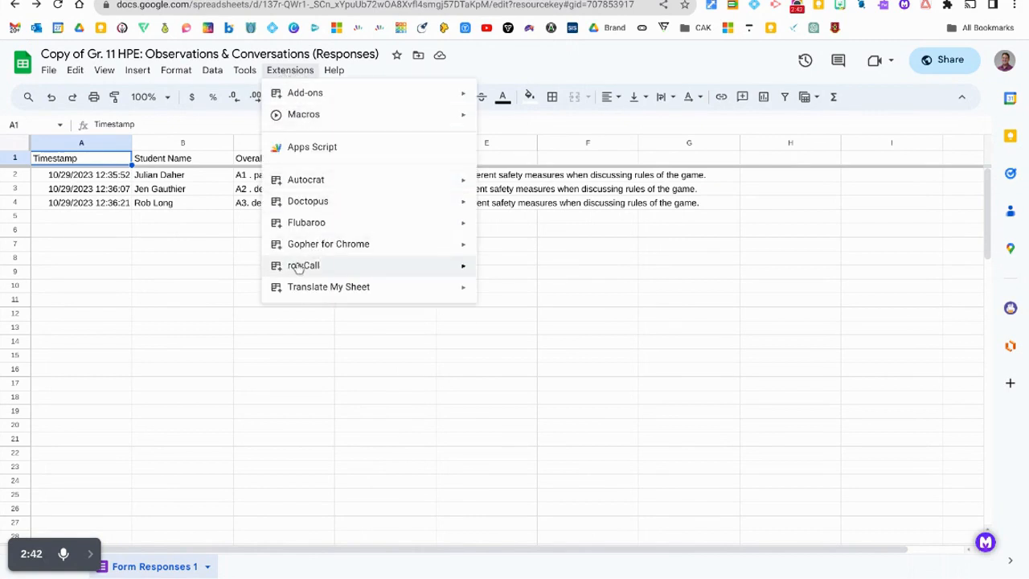
{"action": "mouse_move", "coordinate": [303, 265]}
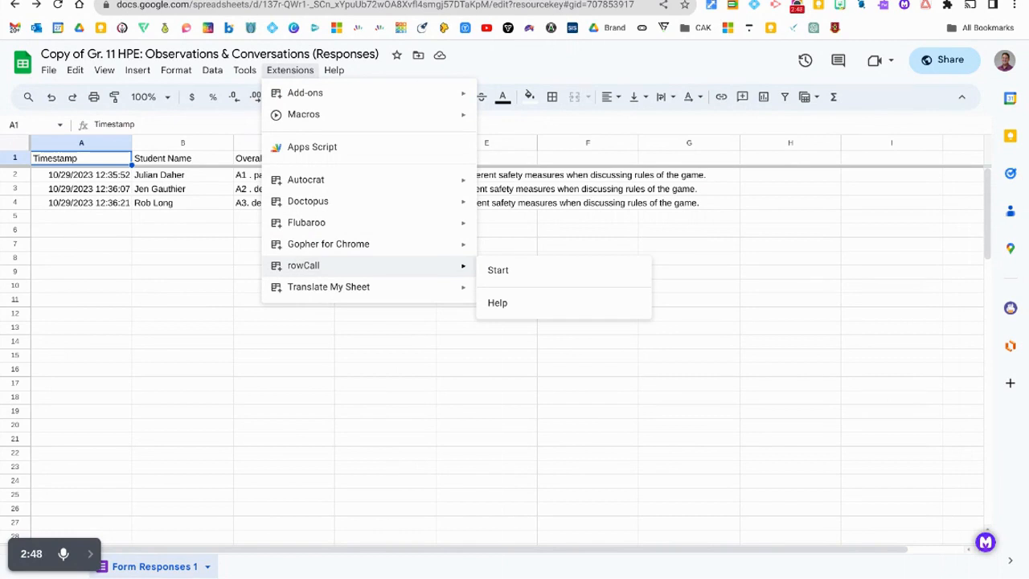
{"action": "mouse_move", "coordinate": [366, 272]}
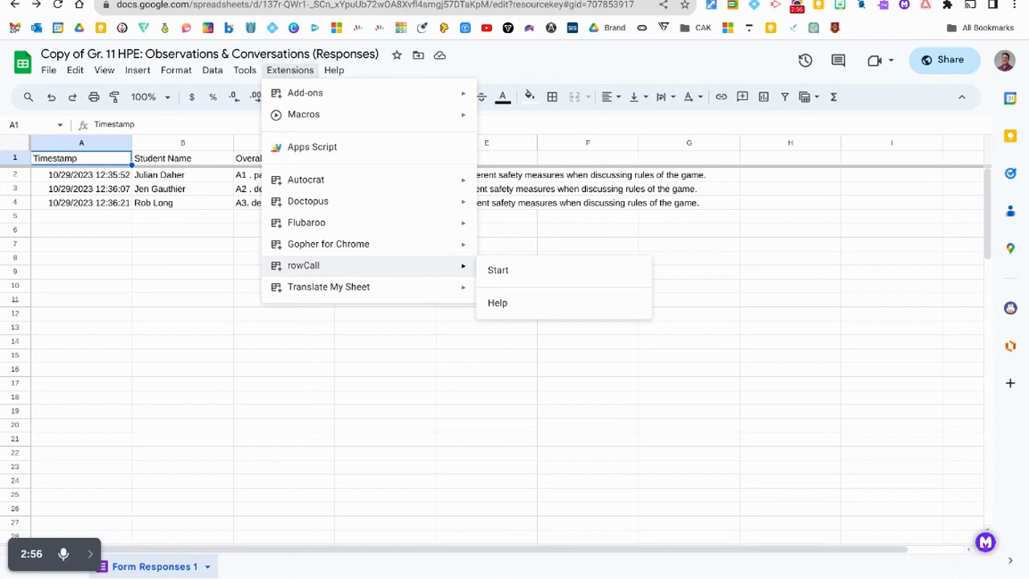
{"action": "mouse_move", "coordinate": [499, 270]}
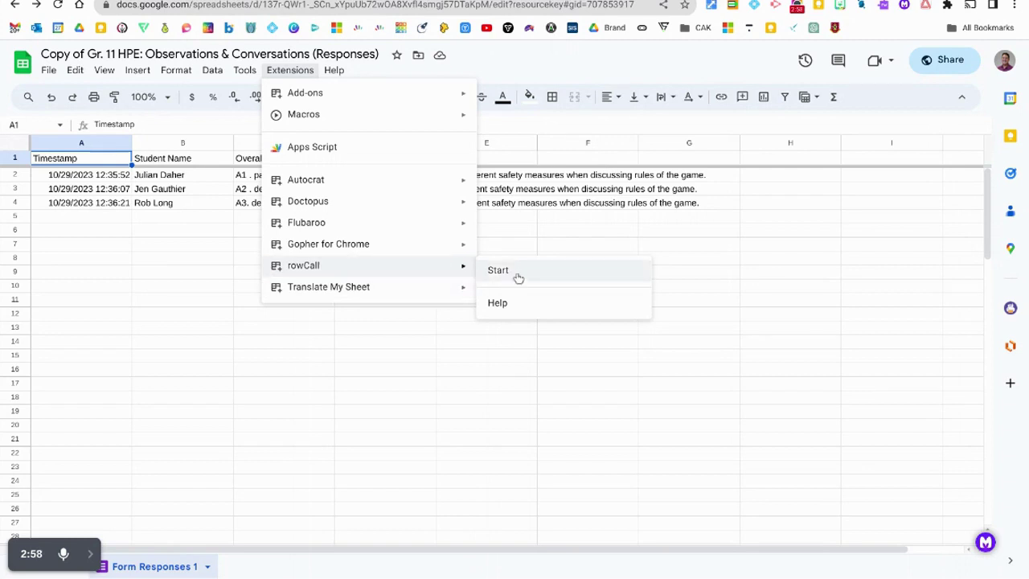
{"action": "left_click", "coordinate": [498, 270]}
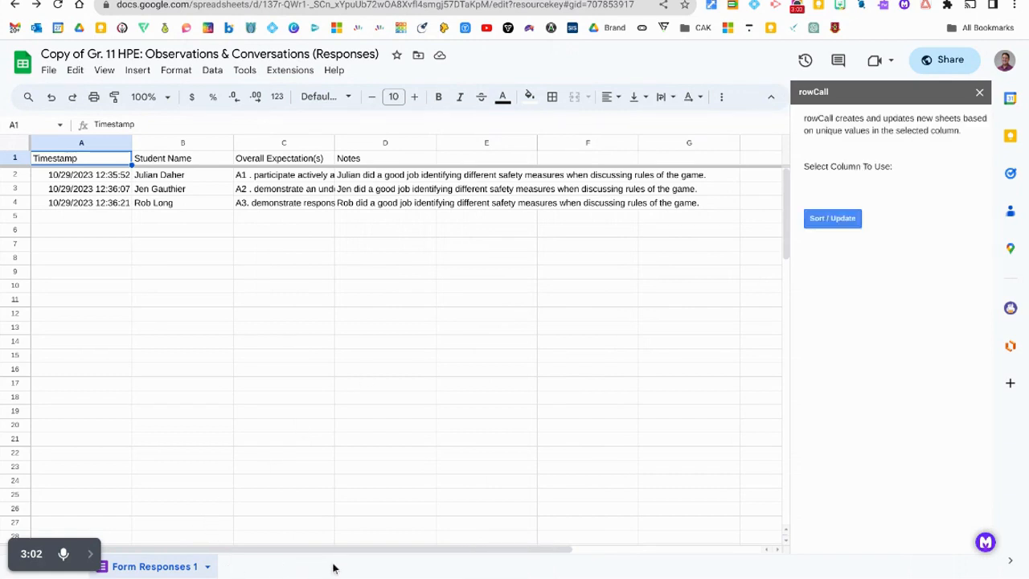
Have rowCall split responses by Student Name into one sheet per student with auto-updates on
{"action": "left_click", "coordinate": [849, 166]}
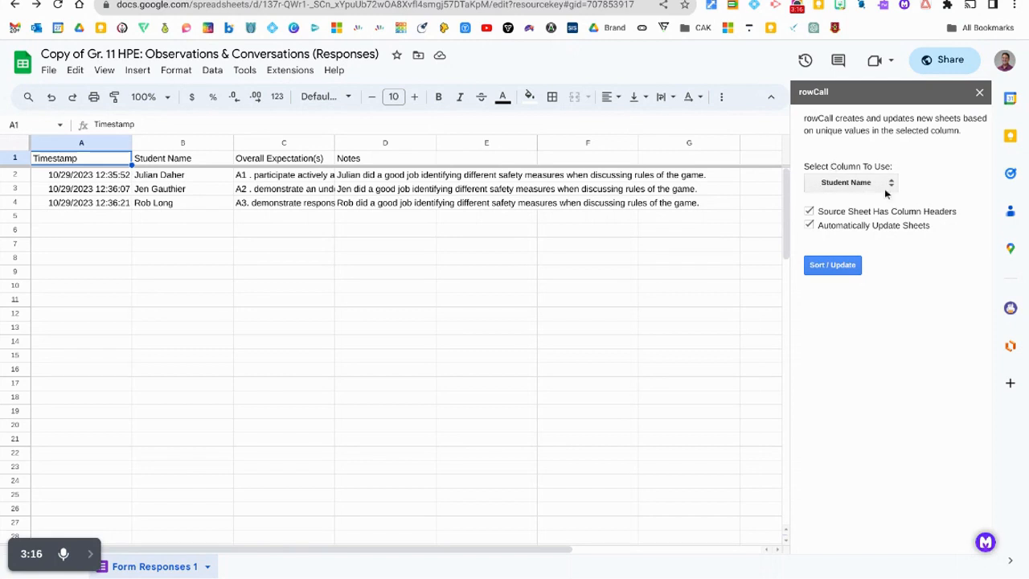
{"action": "left_click", "coordinate": [850, 184]}
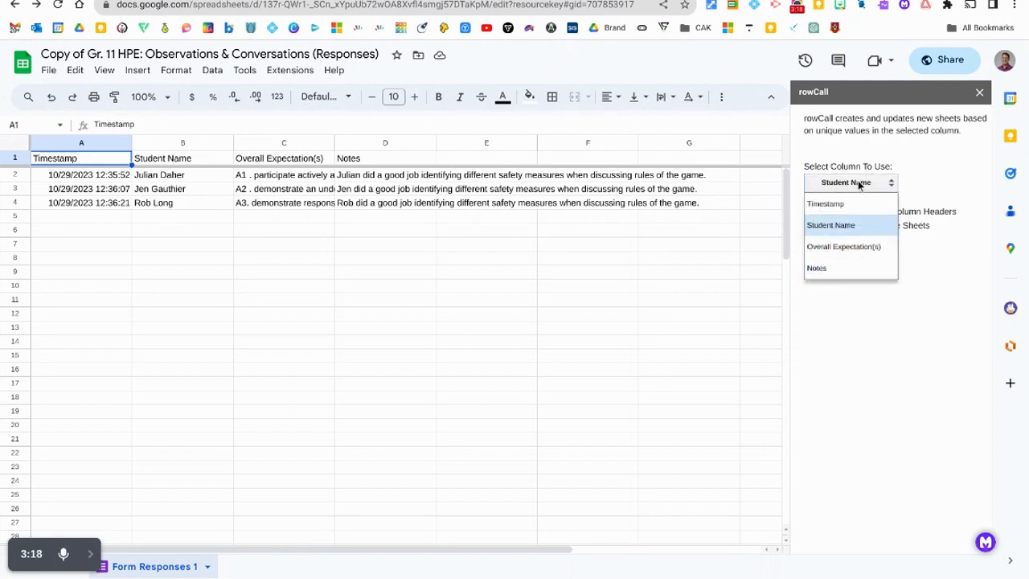
{"action": "left_click", "coordinate": [831, 225]}
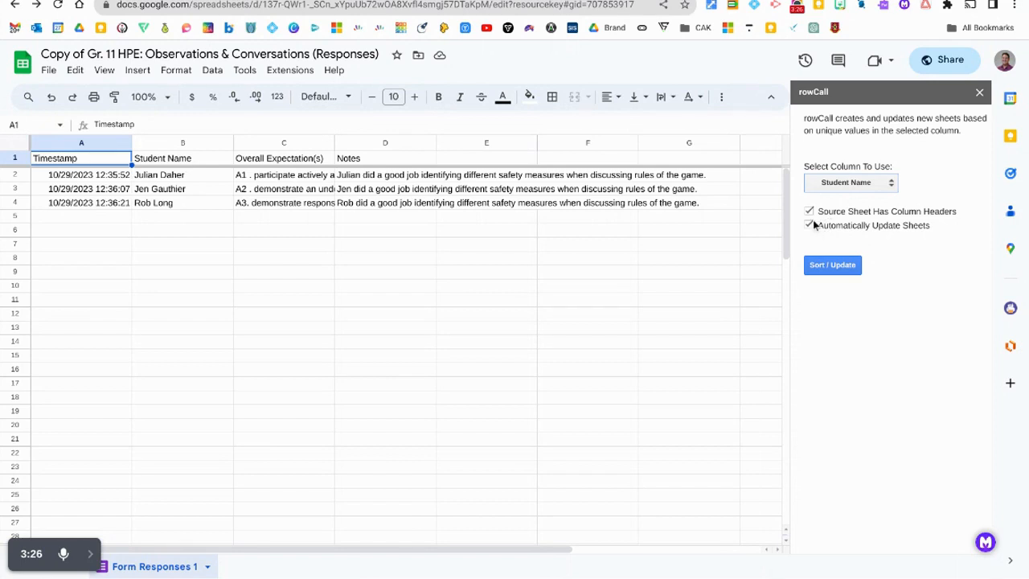
{"action": "mouse_move", "coordinate": [908, 240]}
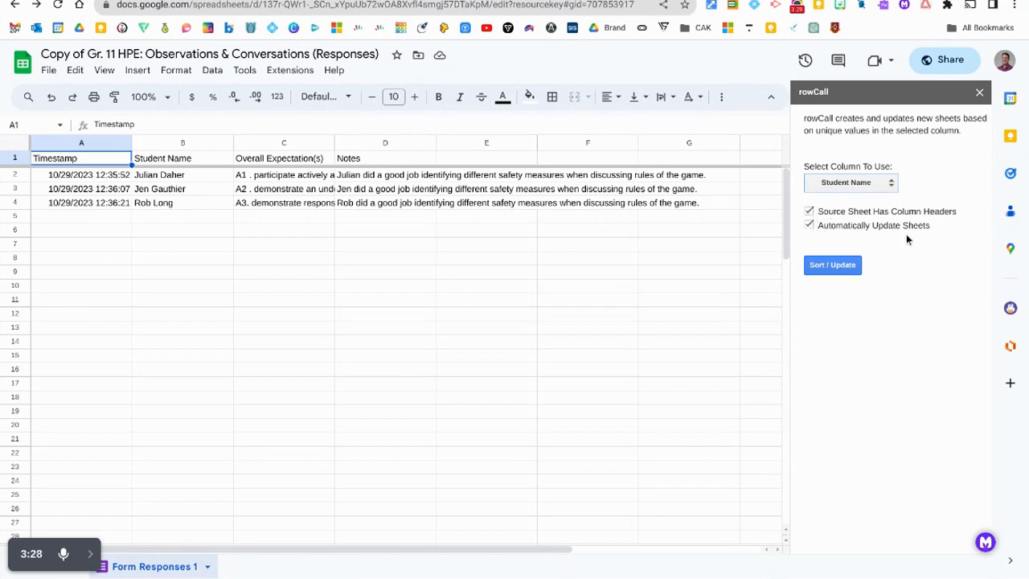
{"action": "mouse_move", "coordinate": [887, 239]}
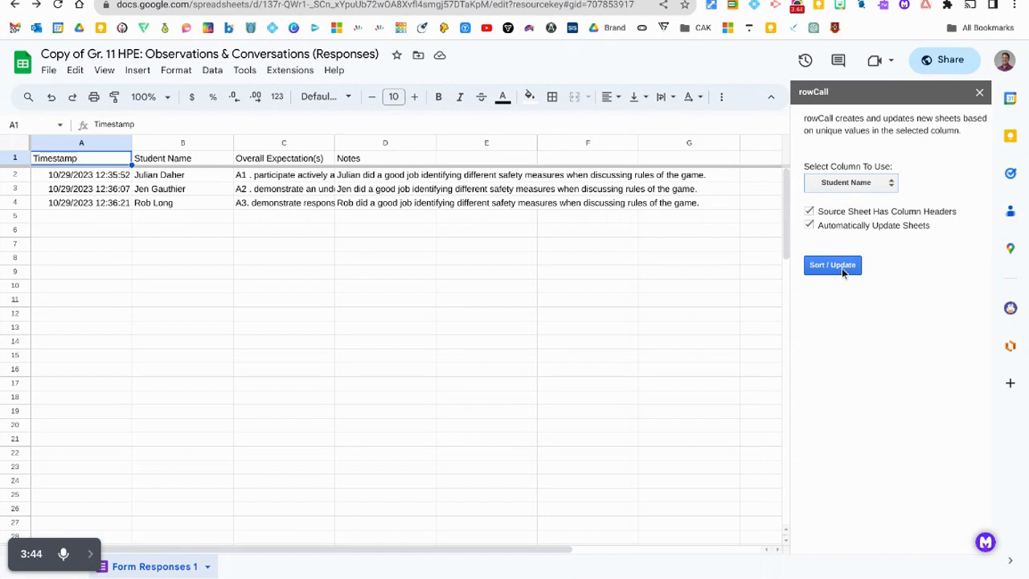
{"action": "left_click", "coordinate": [833, 263]}
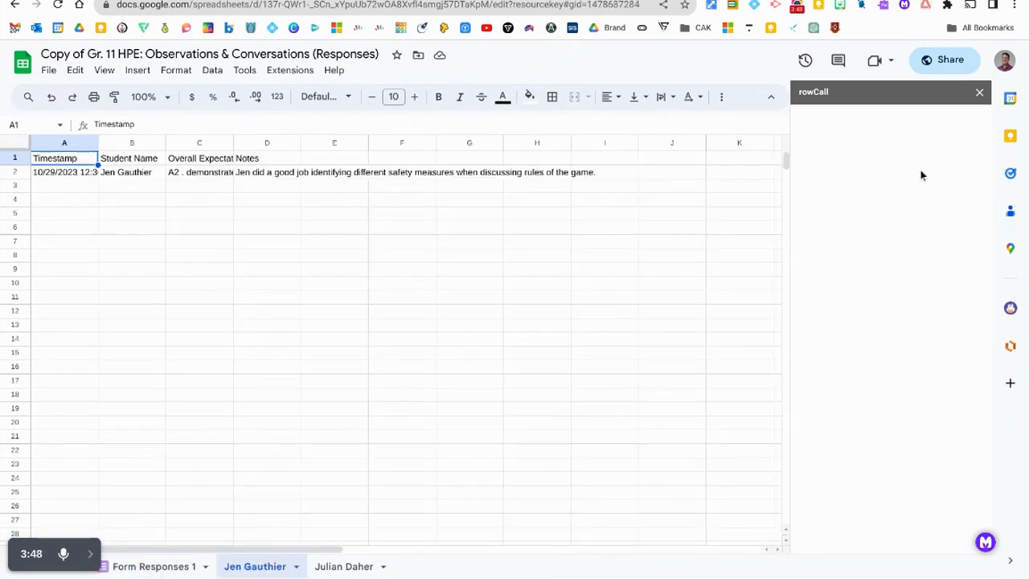
{"action": "left_click", "coordinate": [253, 566]}
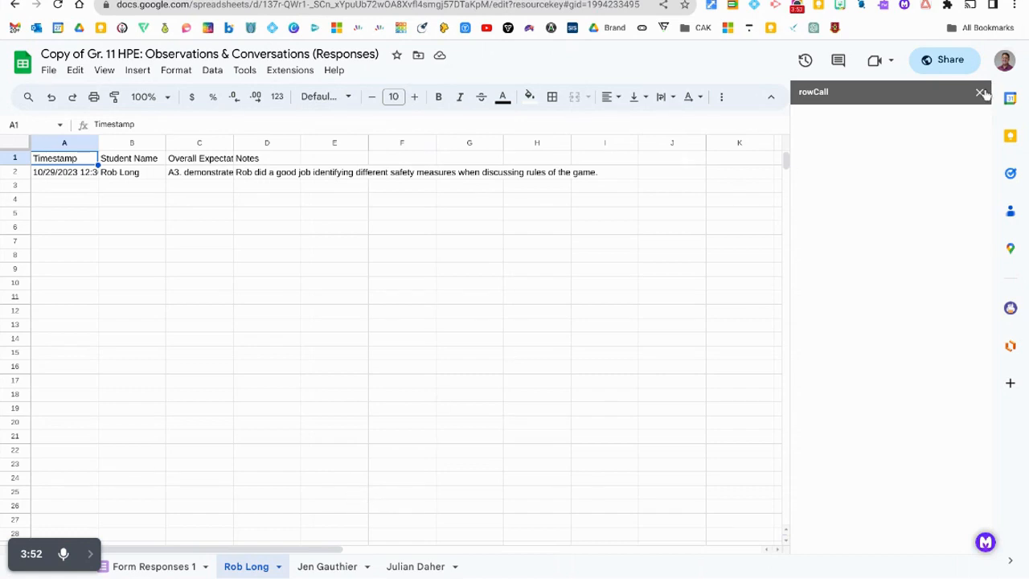
{"action": "left_click", "coordinate": [981, 91]}
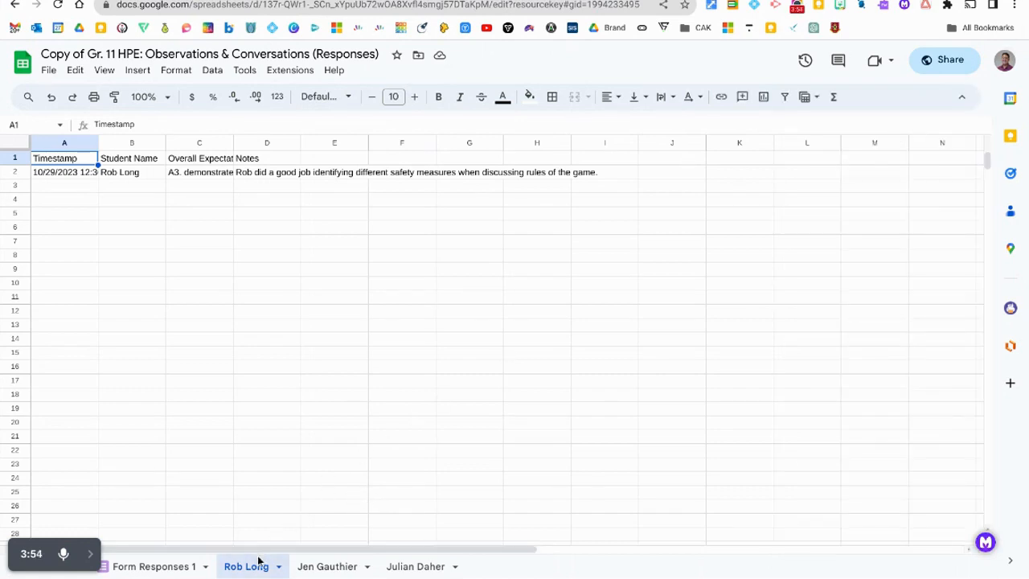
{"action": "left_click", "coordinate": [415, 566]}
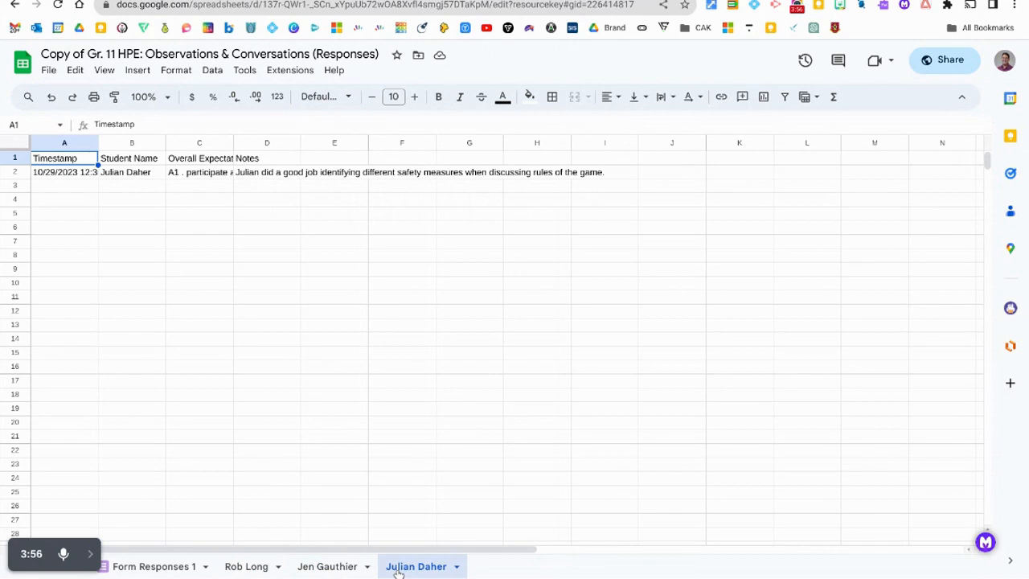
{"action": "left_click", "coordinate": [328, 566]}
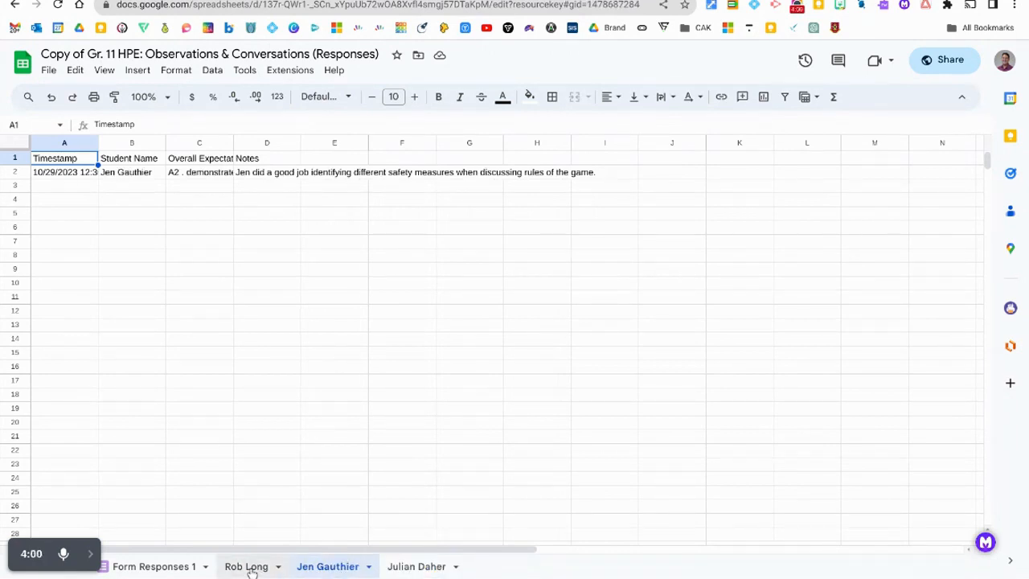
{"action": "left_click", "coordinate": [246, 566]}
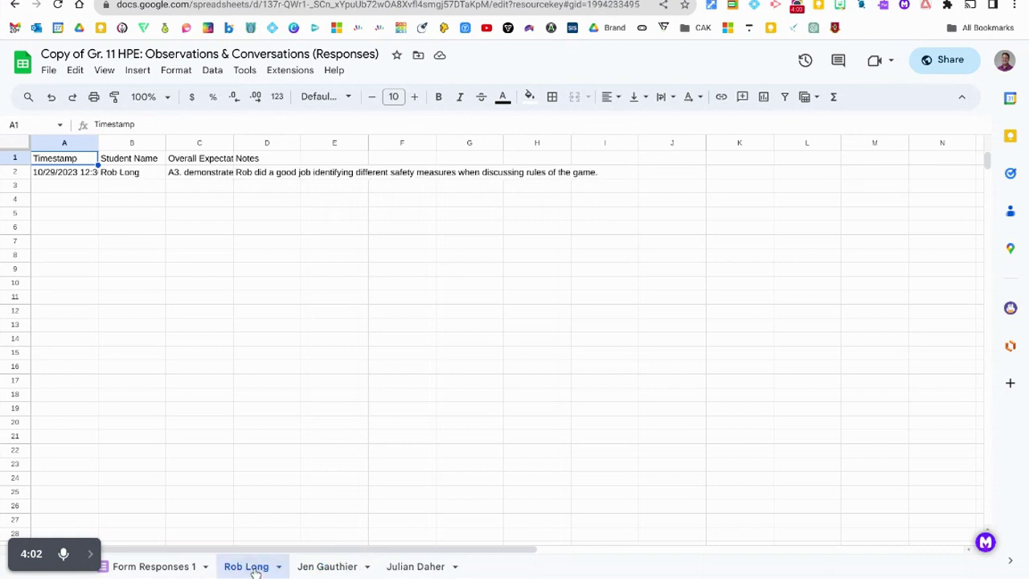
{"action": "mouse_move", "coordinate": [119, 289]}
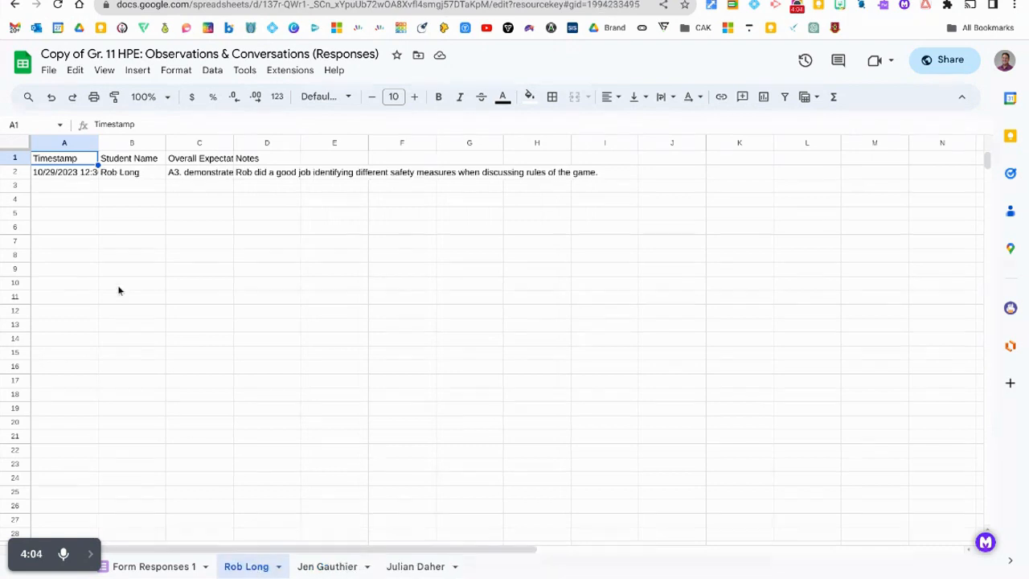
{"action": "left_click", "coordinate": [65, 172]}
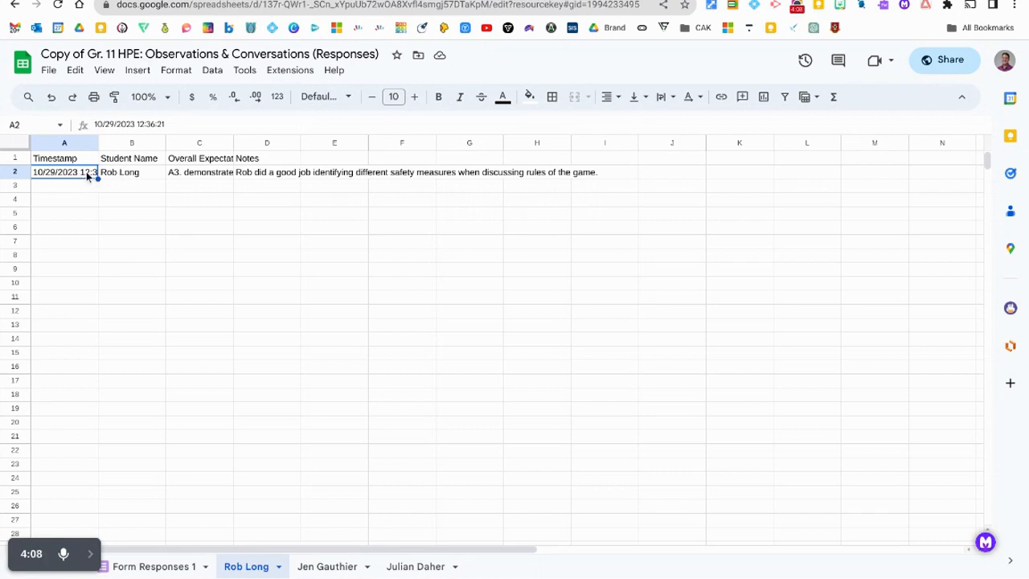
{"action": "left_click", "coordinate": [200, 172]}
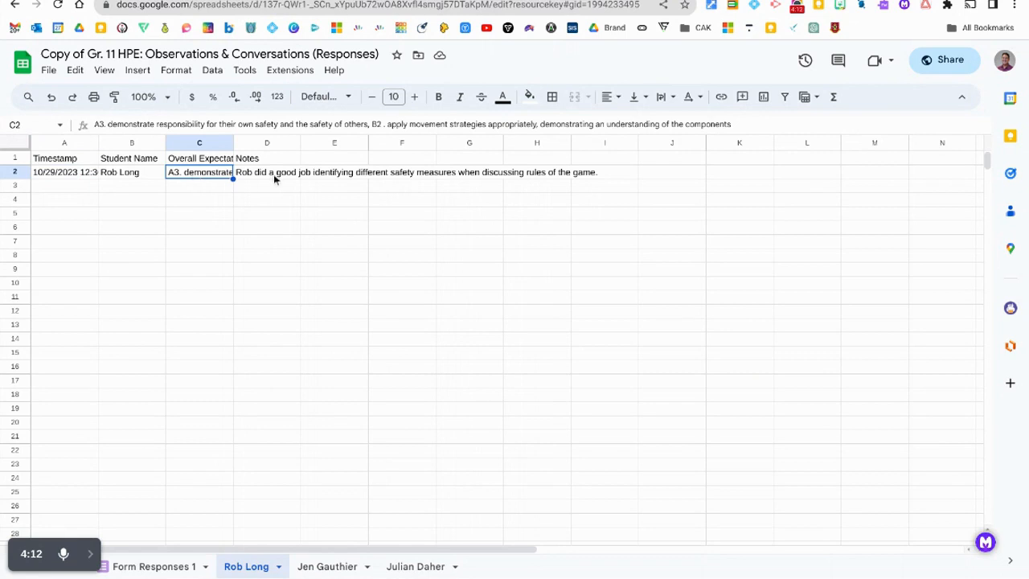
{"action": "left_click", "coordinate": [267, 170]}
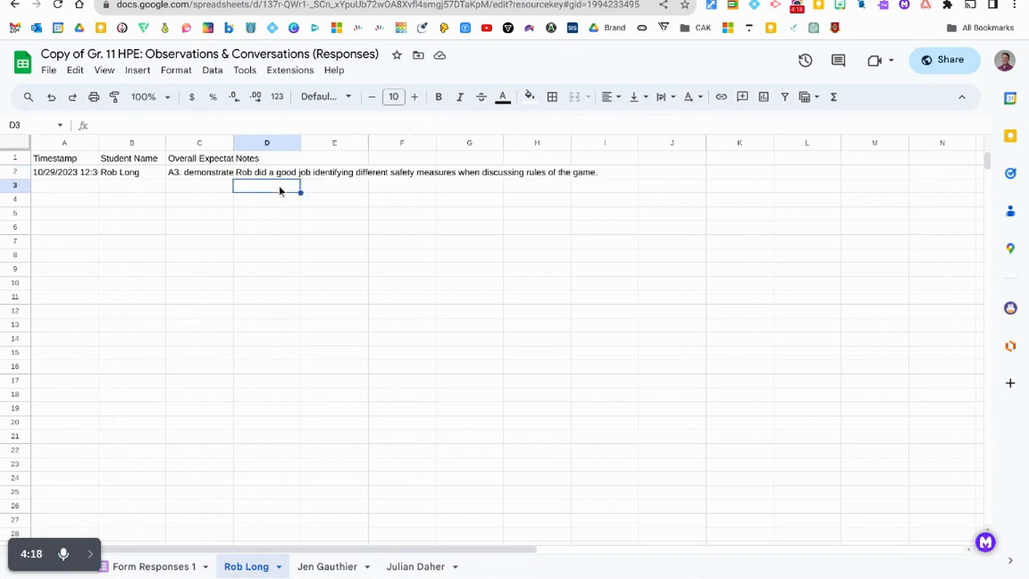
{"action": "mouse_move", "coordinate": [332, 199]}
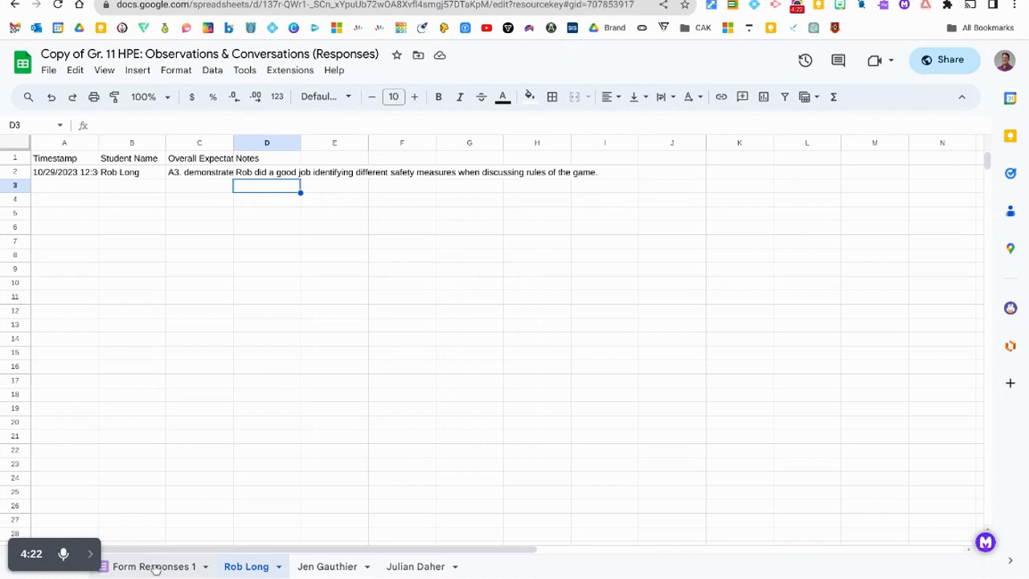
{"action": "left_click", "coordinate": [153, 566]}
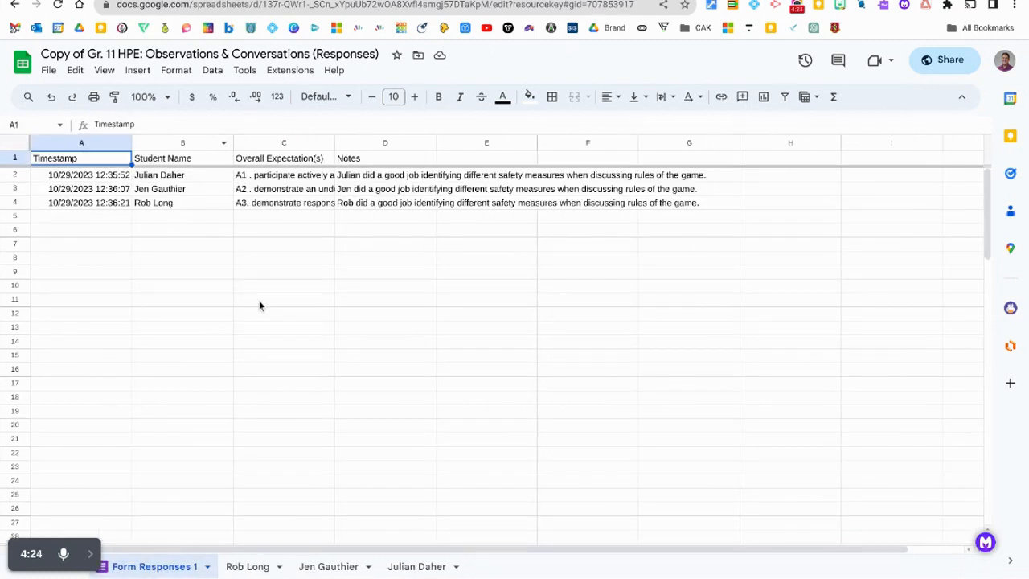
{"action": "scroll", "scroll_direction": "down", "scroll_amount": 3}
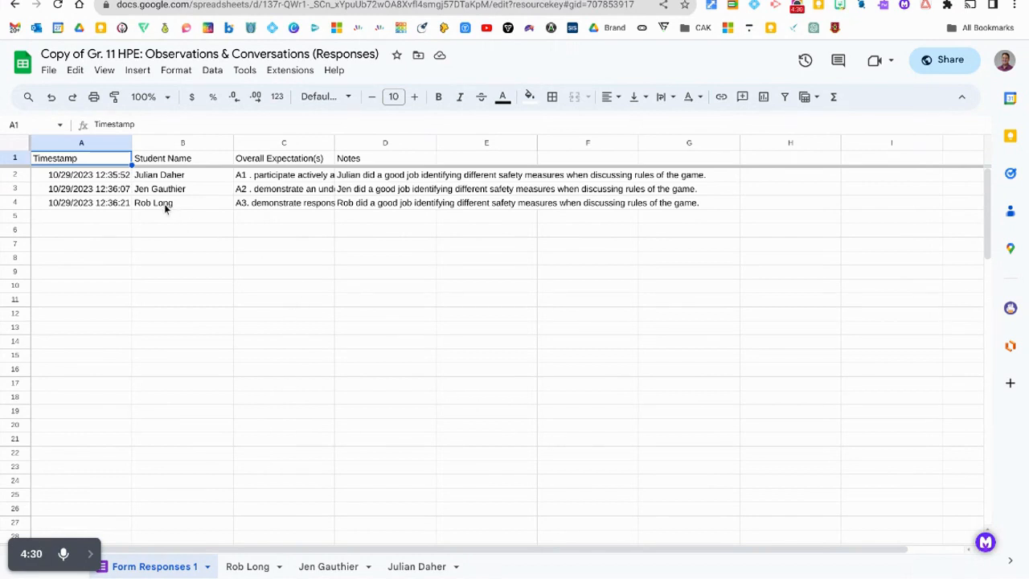
{"action": "mouse_move", "coordinate": [167, 315]}
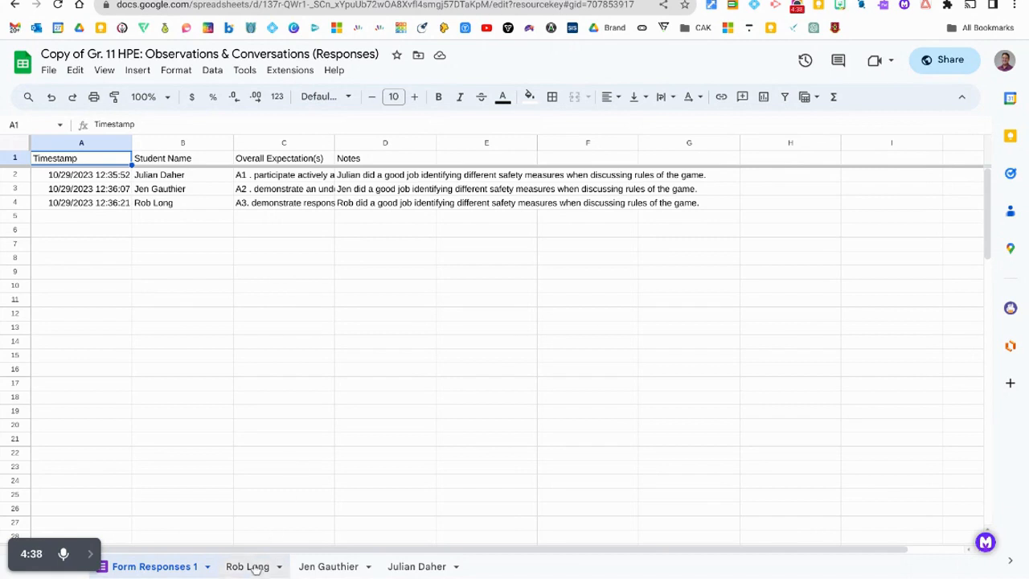
{"action": "left_click", "coordinate": [328, 565]}
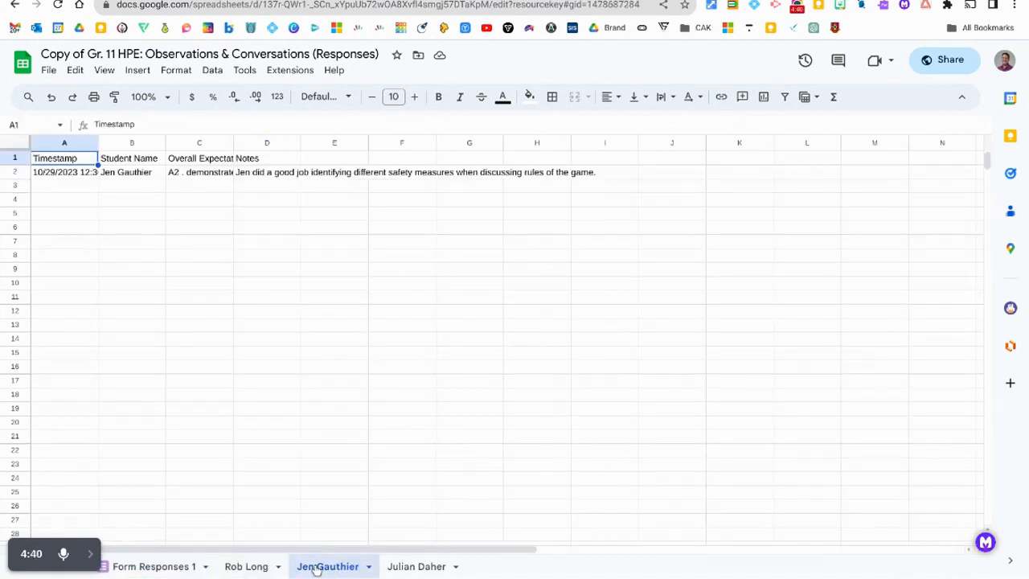
{"action": "left_click", "coordinate": [415, 566]}
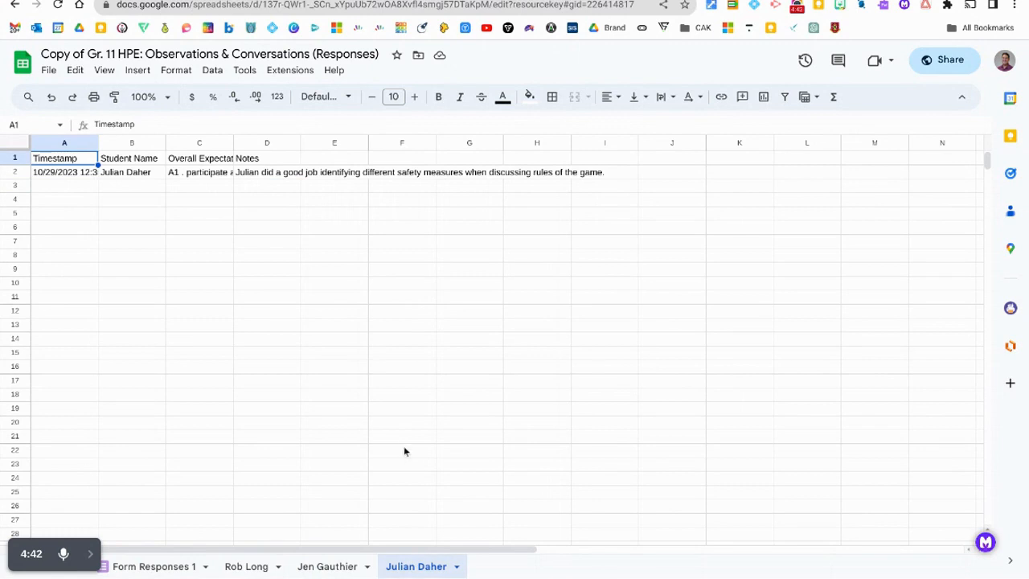
{"action": "mouse_move", "coordinate": [244, 566]}
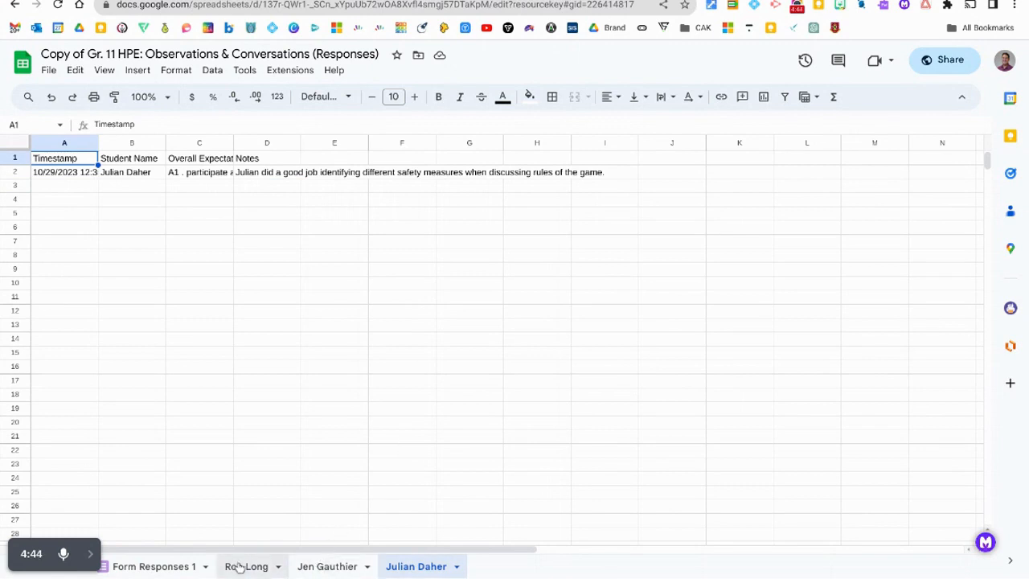
{"action": "left_click", "coordinate": [246, 566]}
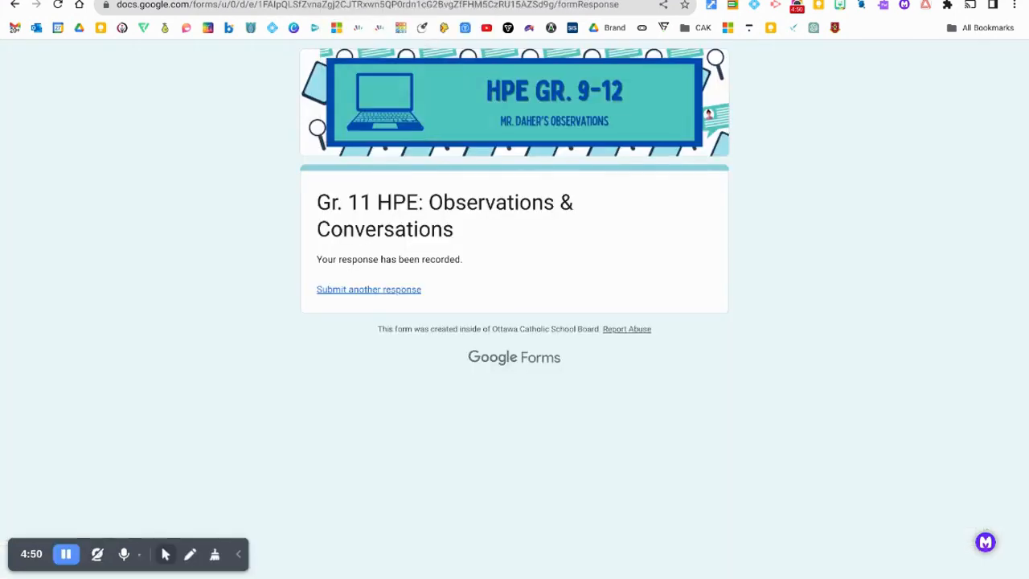
{"action": "left_click", "coordinate": [368, 289]}
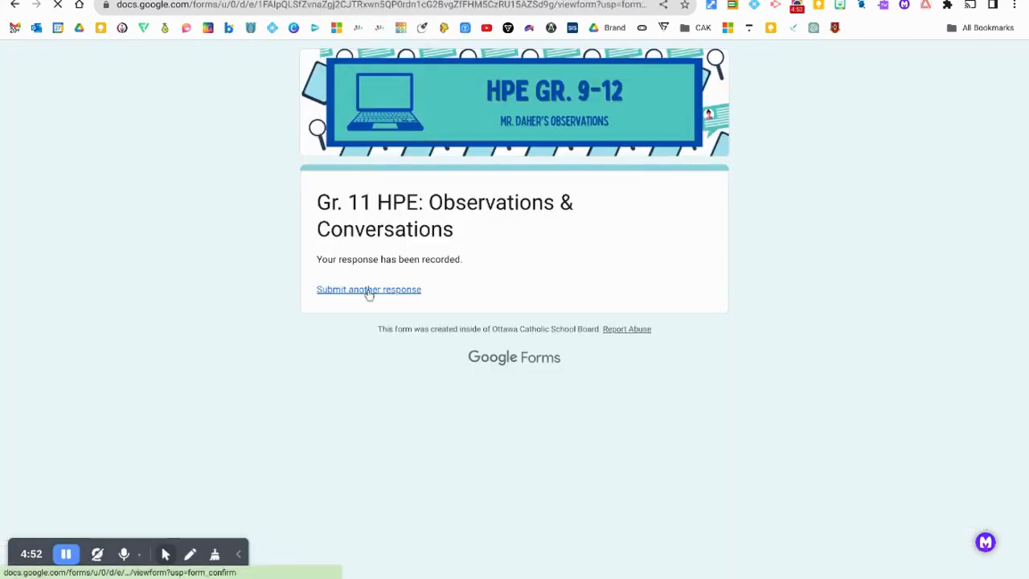
{"action": "left_click", "coordinate": [368, 289]}
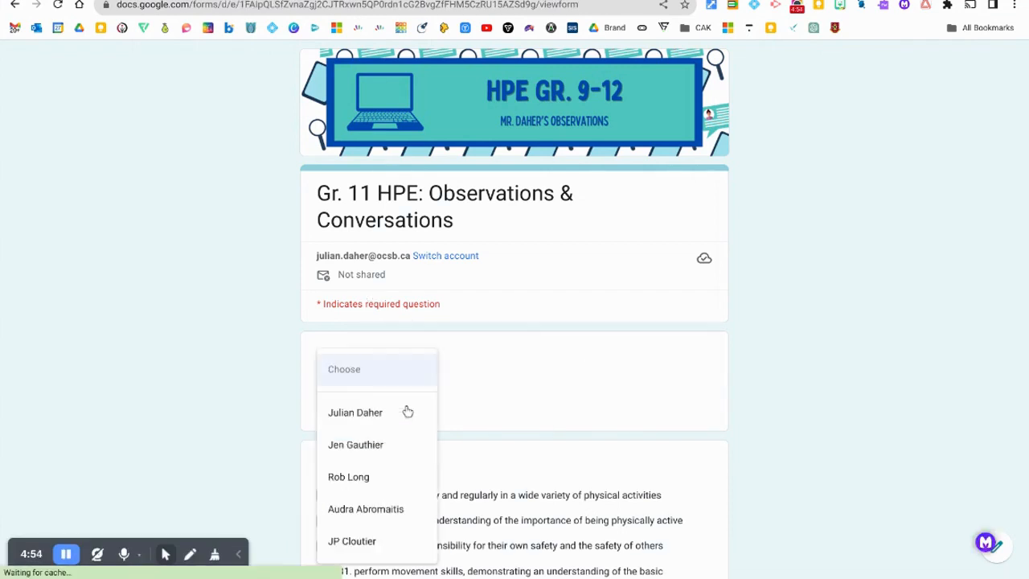
{"action": "left_click", "coordinate": [366, 508]}
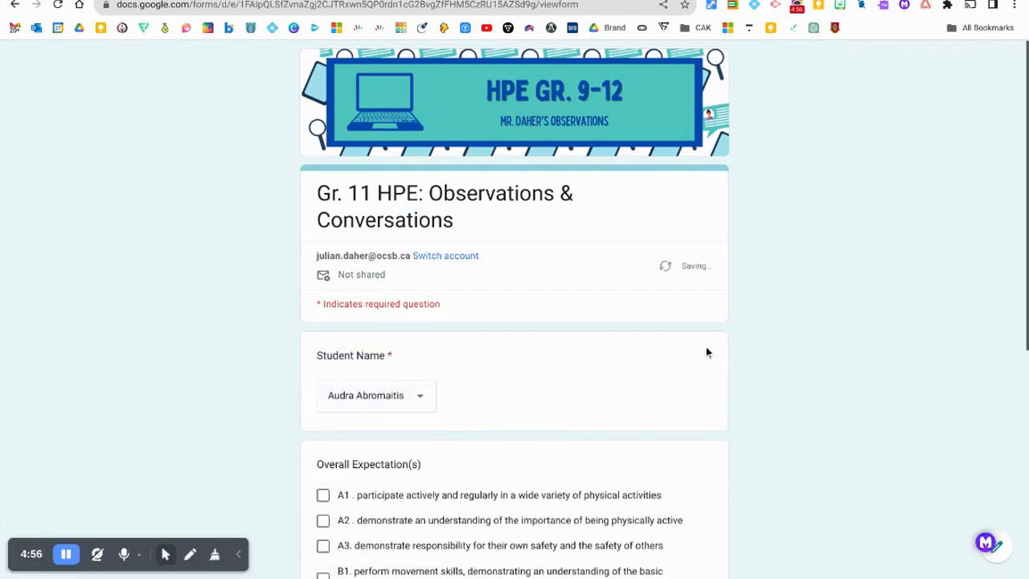
{"action": "left_click", "coordinate": [321, 251]}
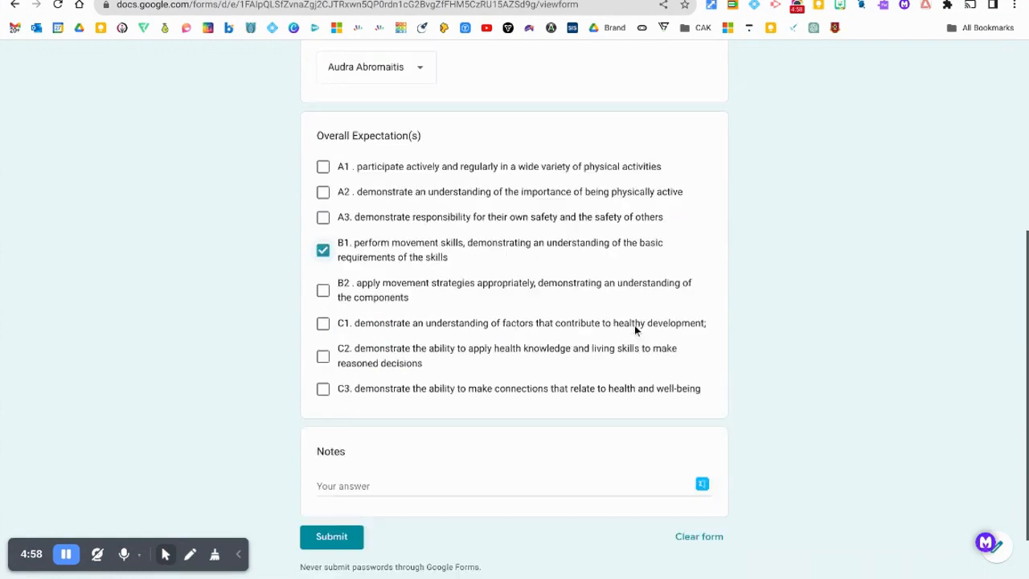
Add the safety-measures note for Audra and submit the observation
{"action": "type", "text": "Julian did a good job identifying different safety measures when discussing rules of the game."}
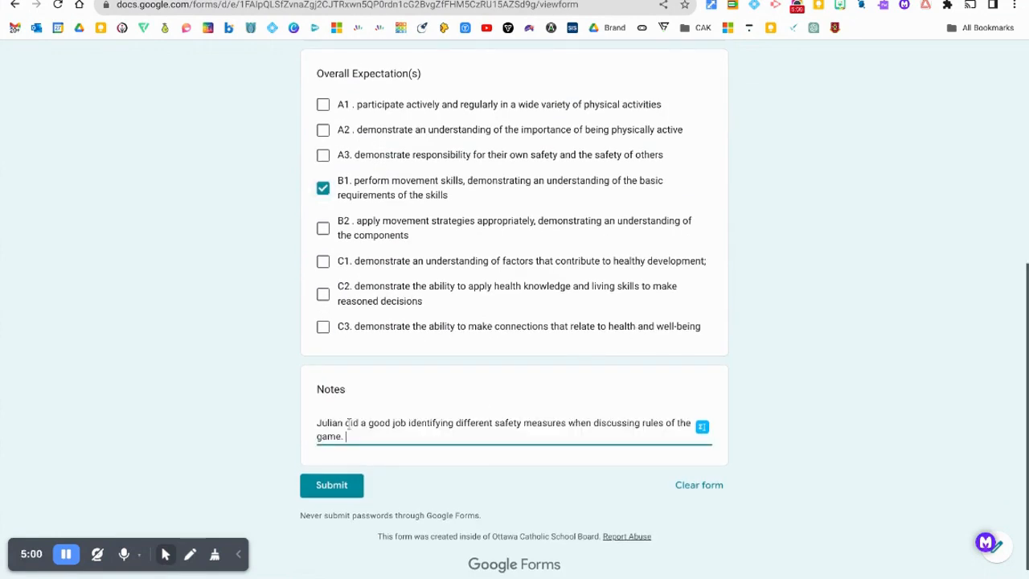
{"action": "type", "text": "Au"}
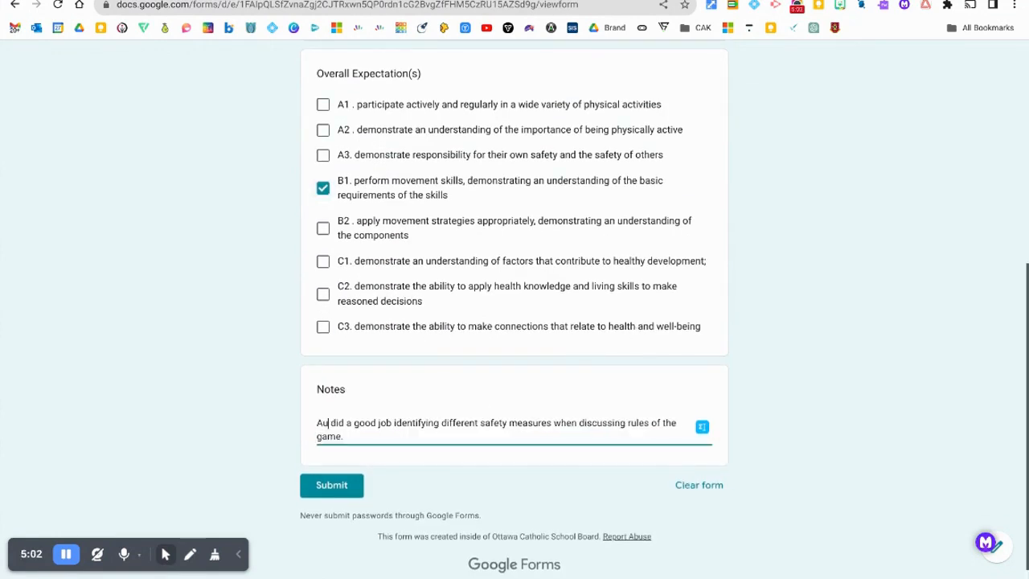
{"action": "left_click", "coordinate": [331, 485]}
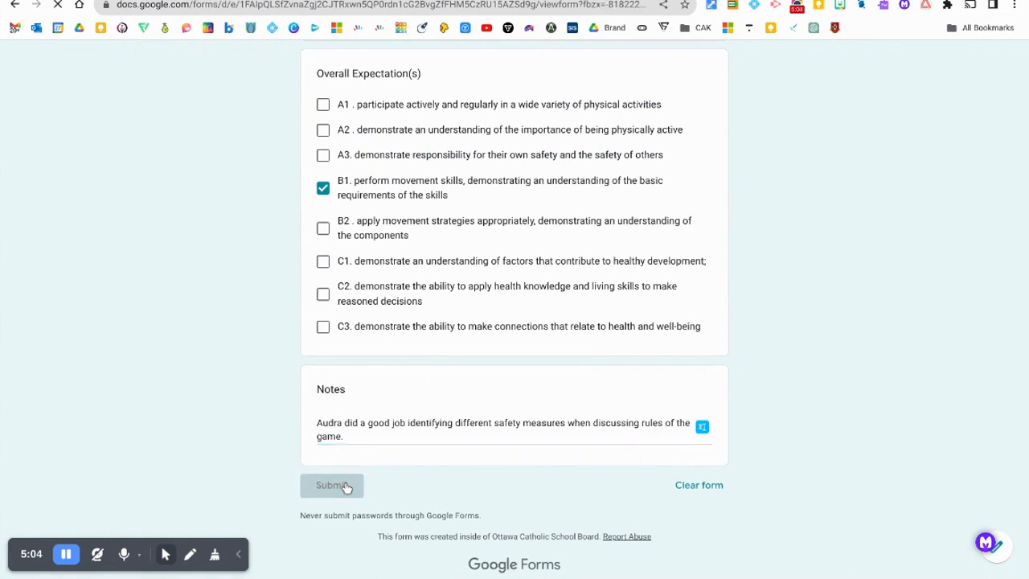
{"action": "left_click", "coordinate": [331, 486]}
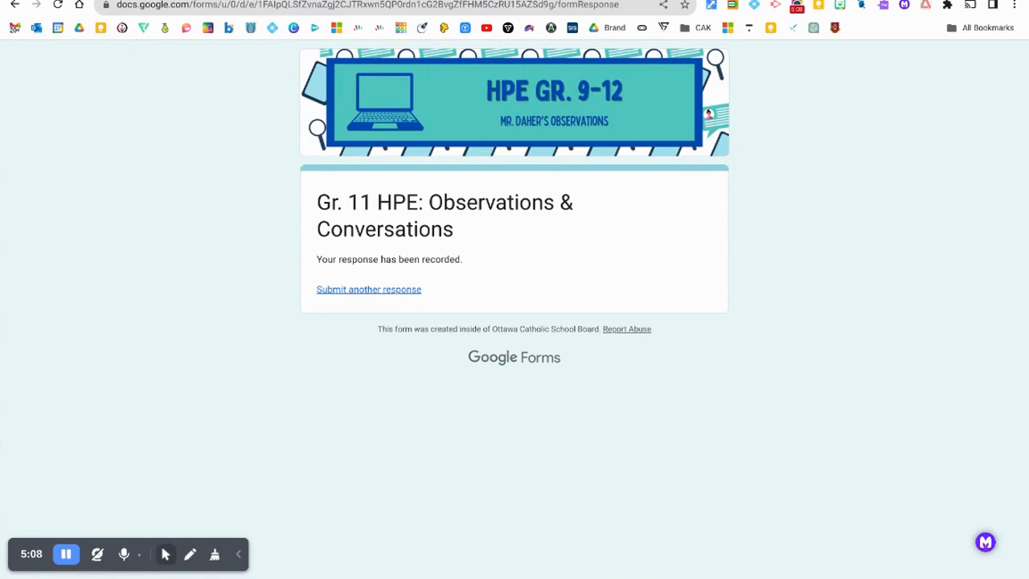
{"action": "mouse_move", "coordinate": [462, 241]}
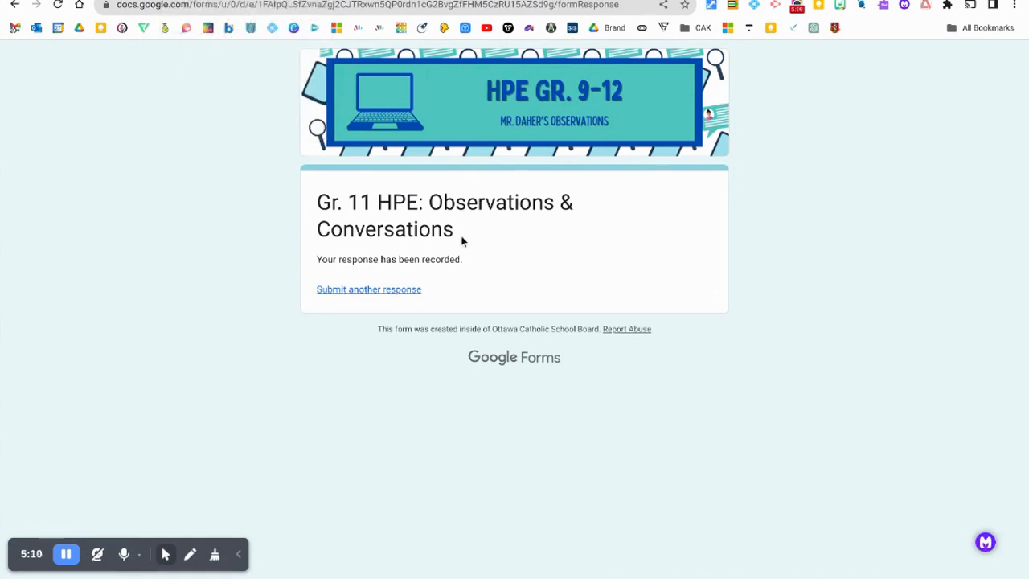
{"action": "mouse_move", "coordinate": [311, 86]}
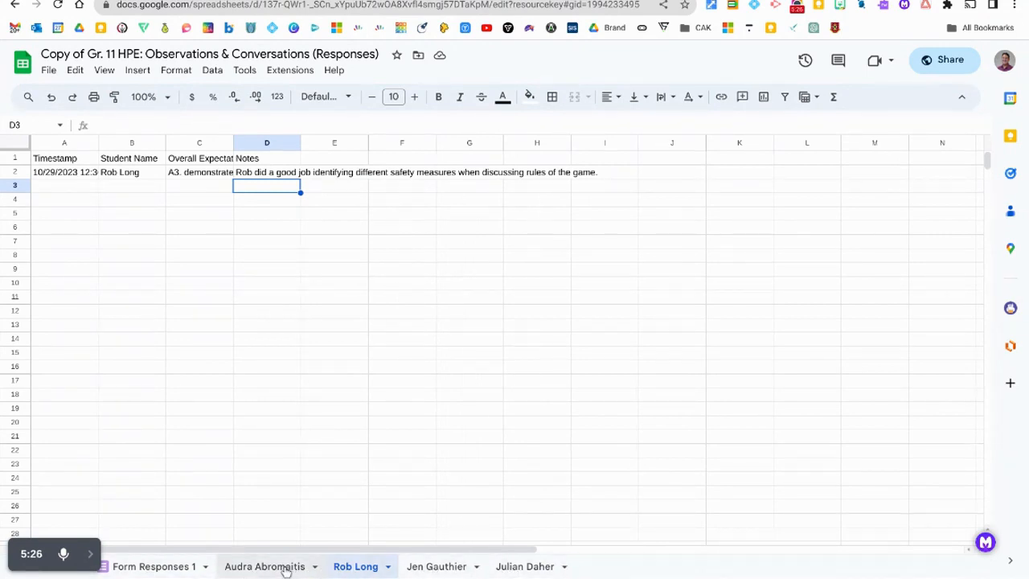
{"action": "left_click", "coordinate": [264, 565]}
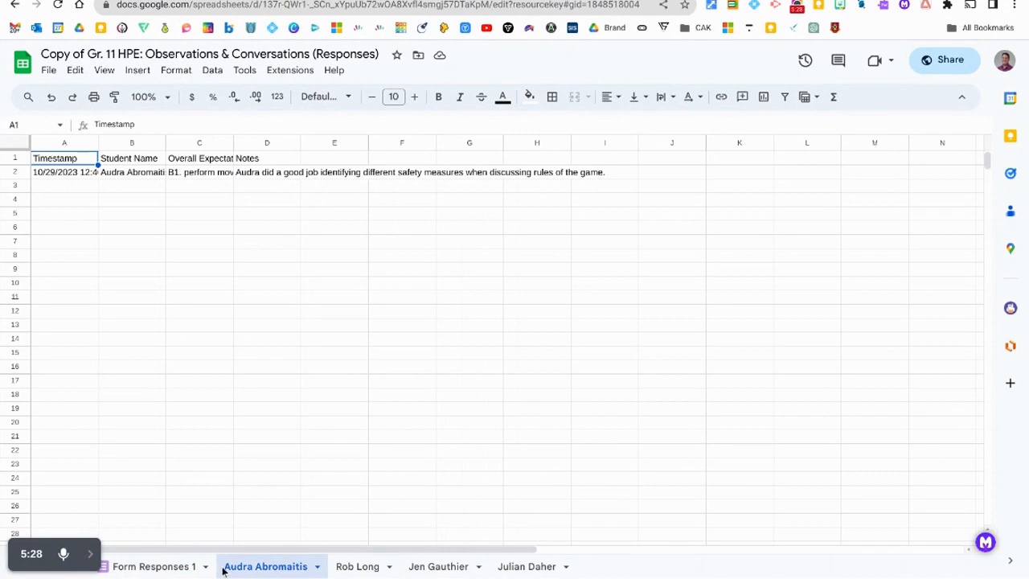
{"action": "left_click", "coordinate": [357, 565]}
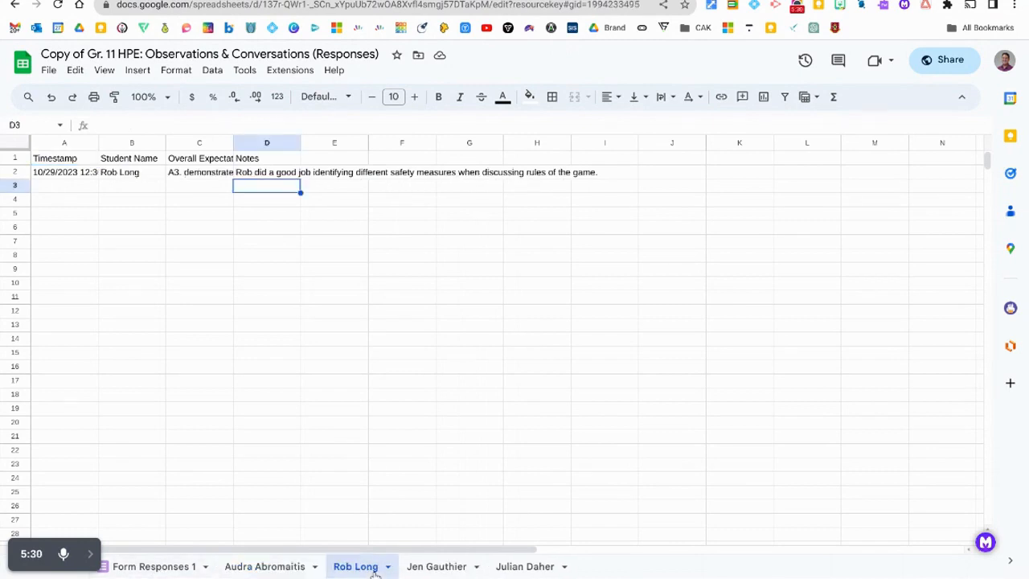
{"action": "left_click", "coordinate": [524, 566]}
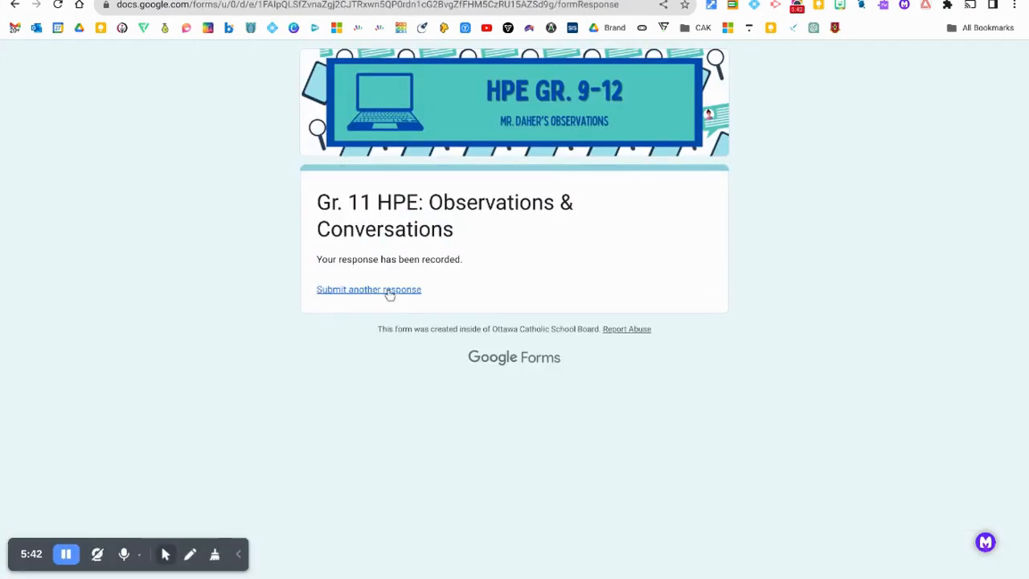
Submit a new B2 observation for JP with the note about identifying different safety measures
{"action": "left_click", "coordinate": [368, 289]}
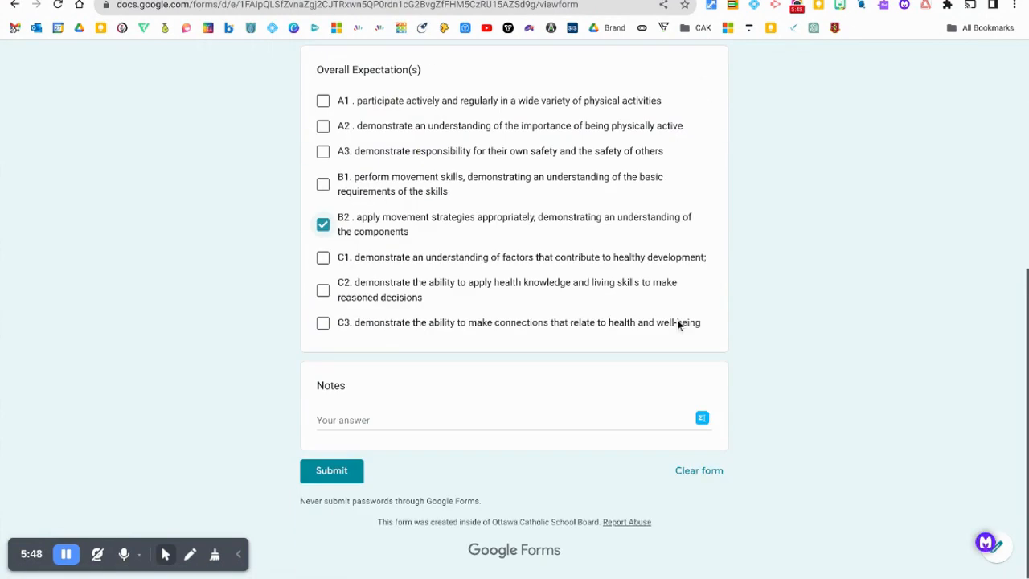
{"action": "type", "text": "Julian did a good job identifying different safety measures when discussing rules of the game."}
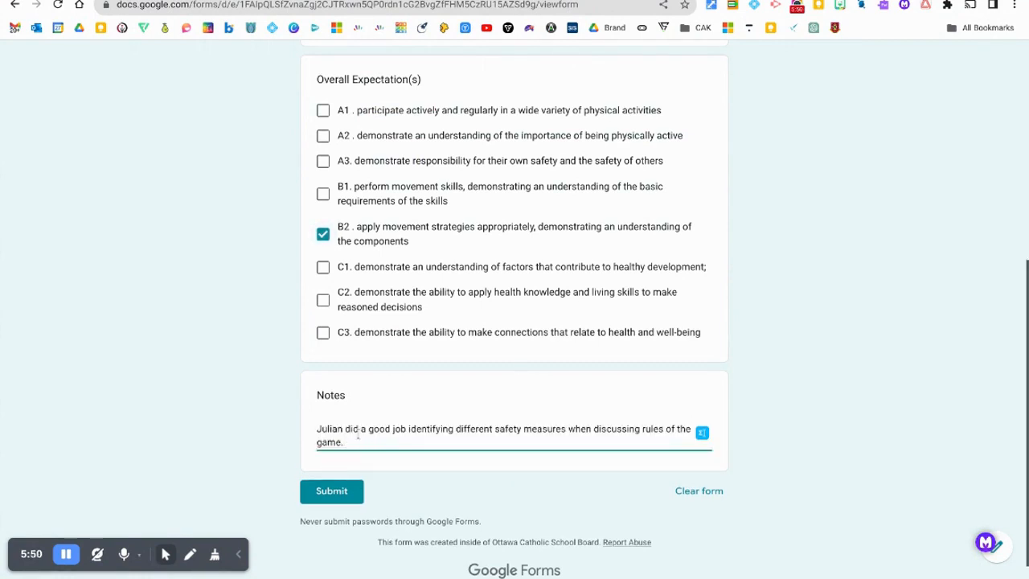
{"action": "type", "text": "JP"}
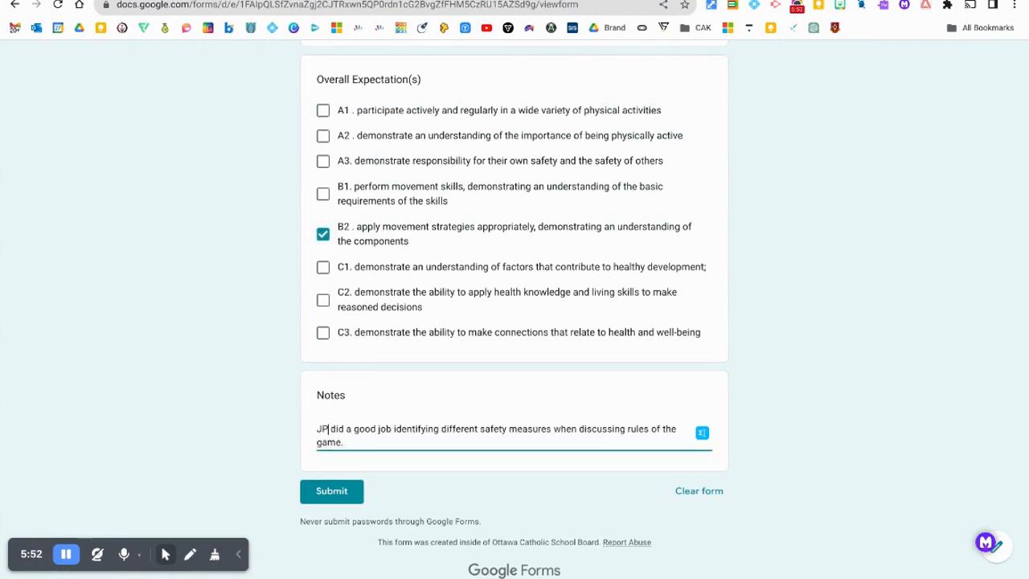
{"action": "left_click", "coordinate": [331, 490]}
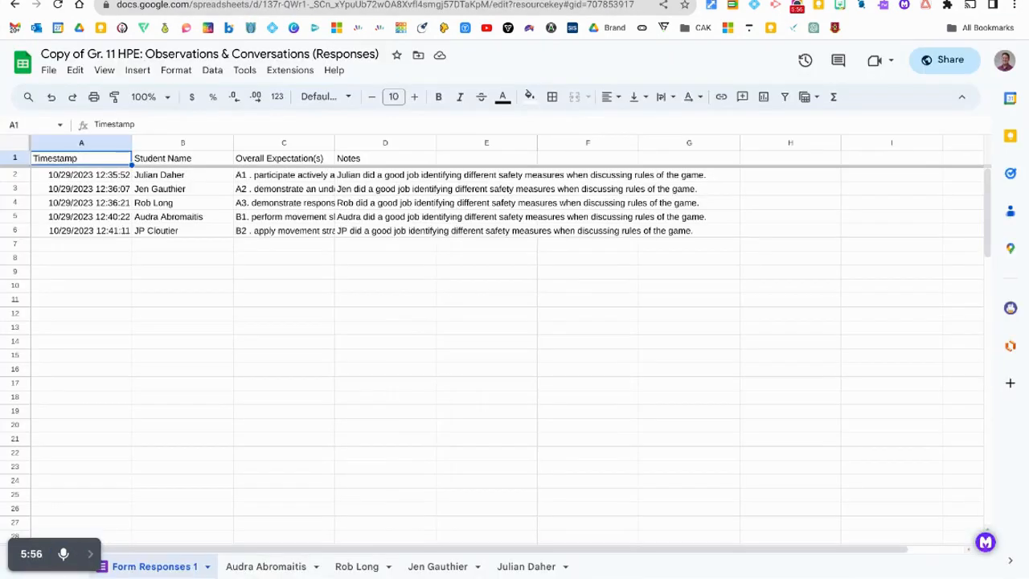
{"action": "mouse_move", "coordinate": [426, 448]}
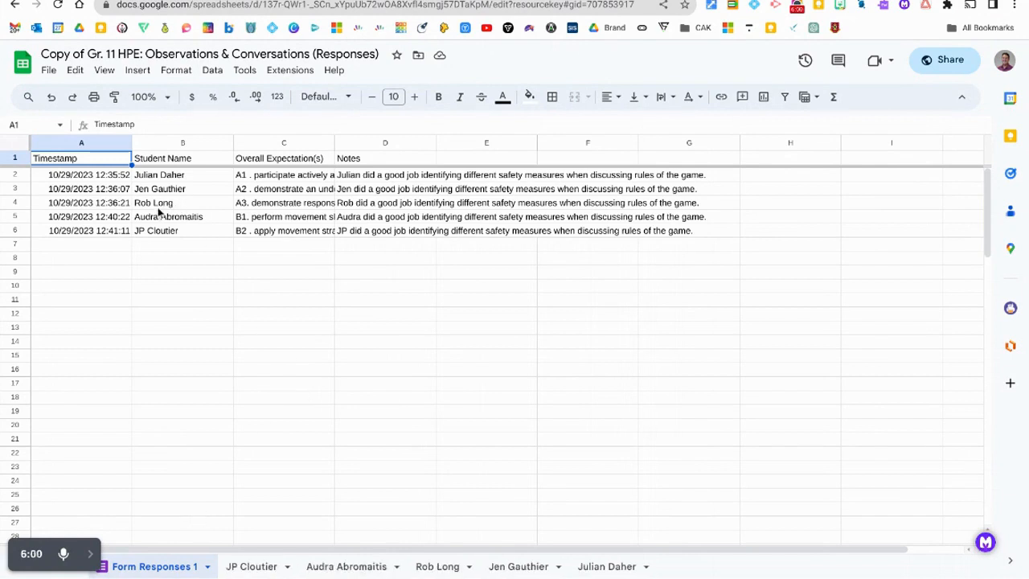
{"action": "mouse_move", "coordinate": [361, 247]}
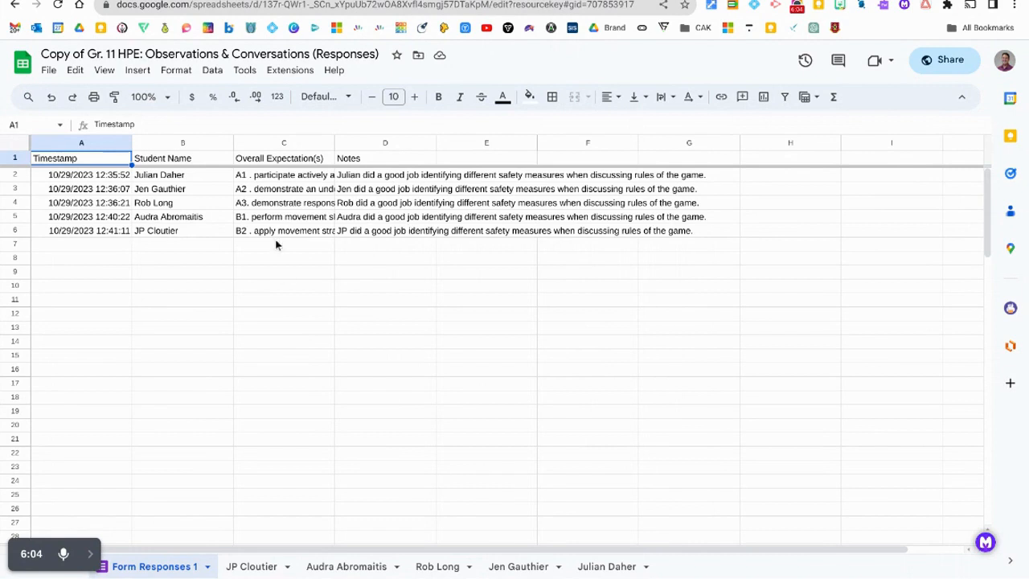
{"action": "left_click", "coordinate": [251, 566]}
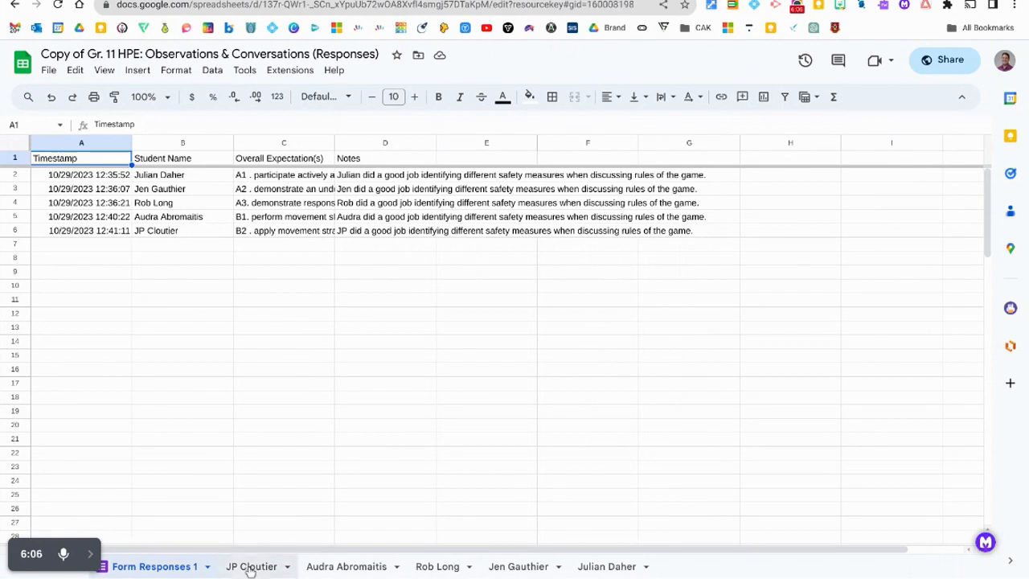
{"action": "left_click", "coordinate": [251, 566]}
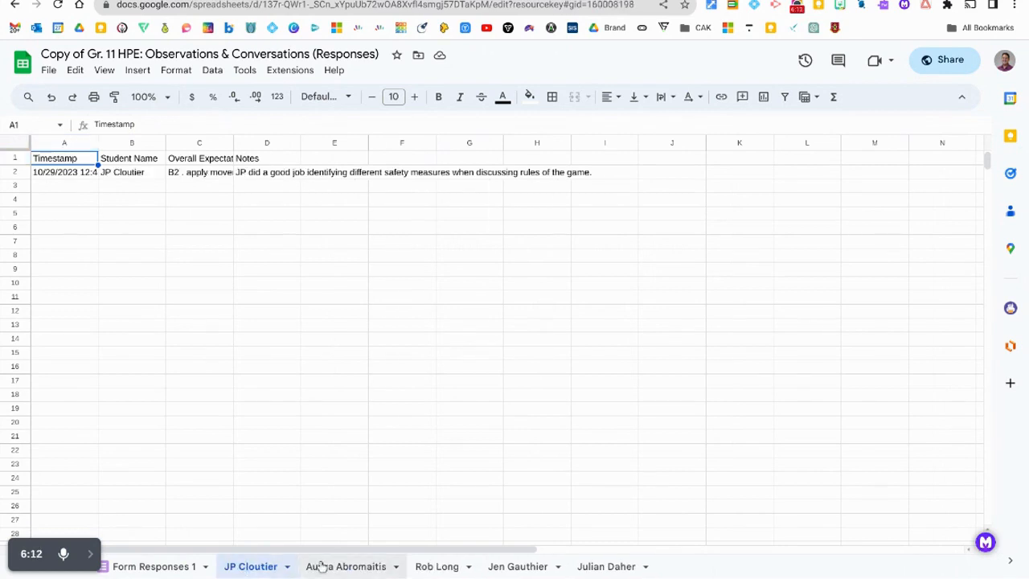
{"action": "left_click", "coordinate": [437, 566]}
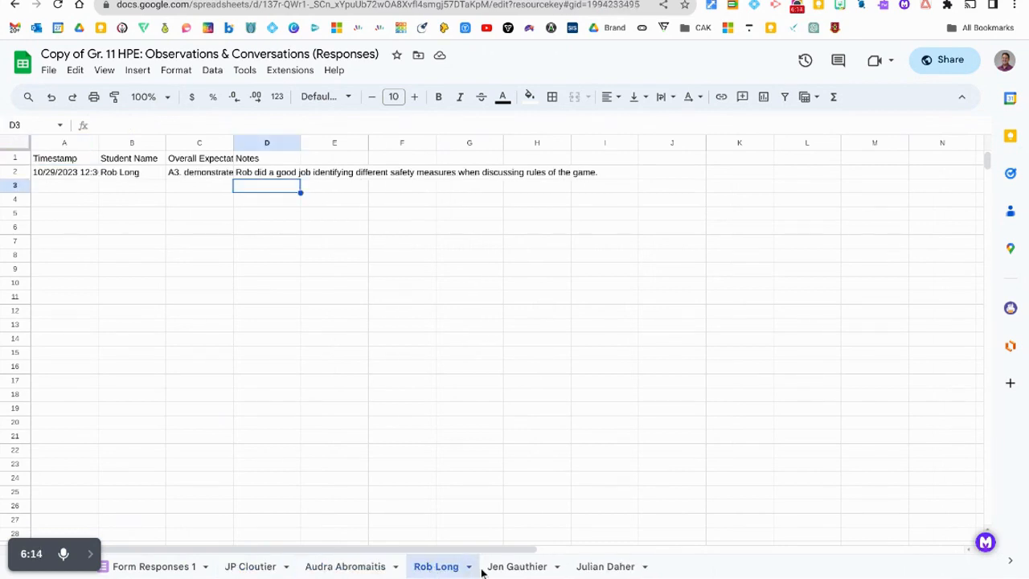
{"action": "left_click", "coordinate": [605, 566]}
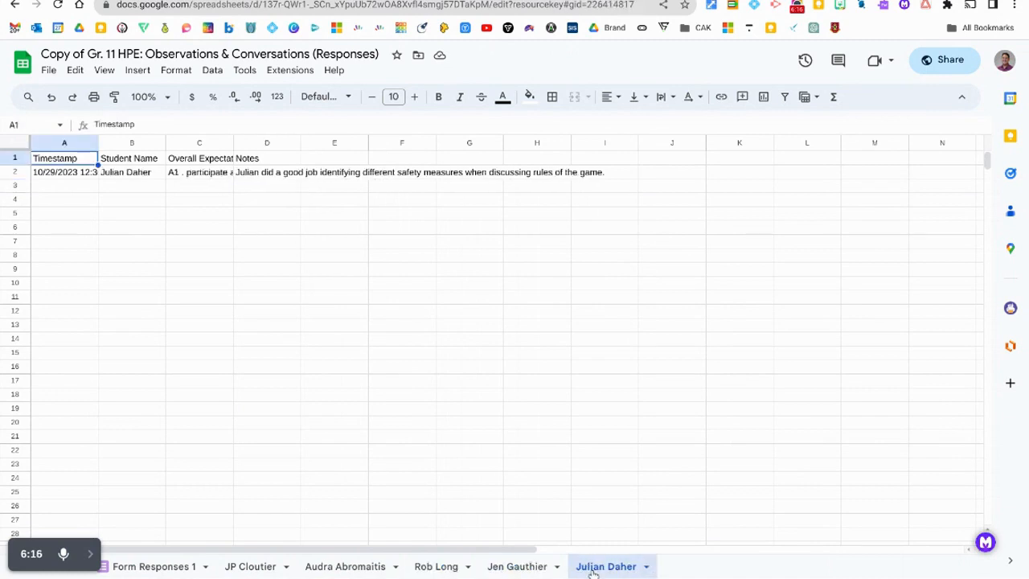
{"action": "mouse_move", "coordinate": [210, 384]}
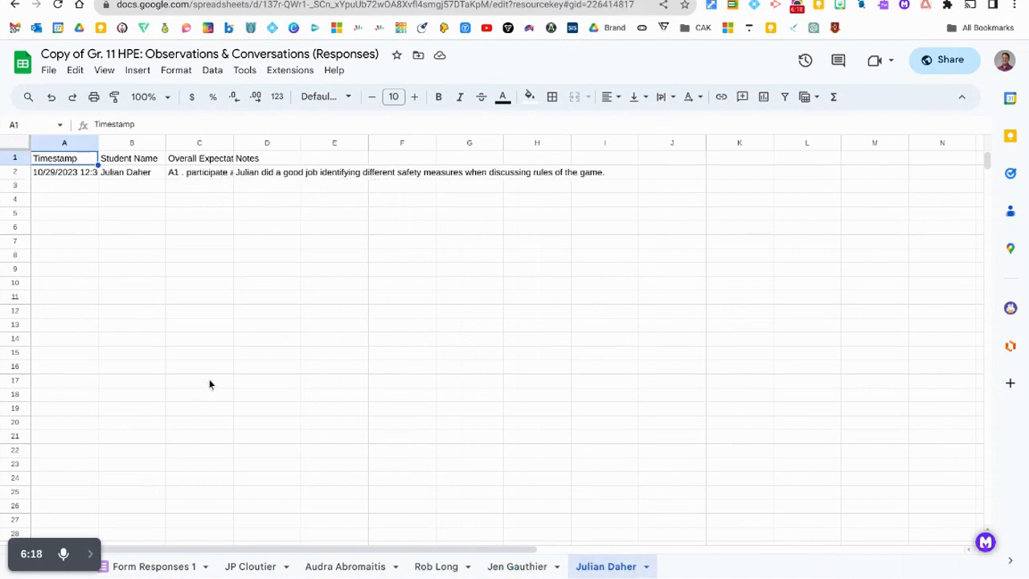